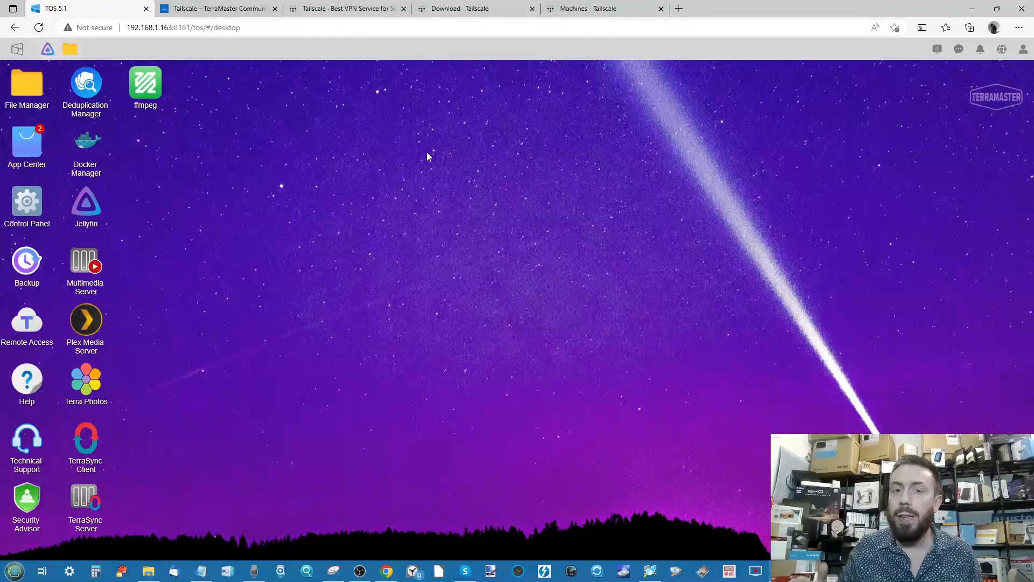
mouse_move(335, 304)
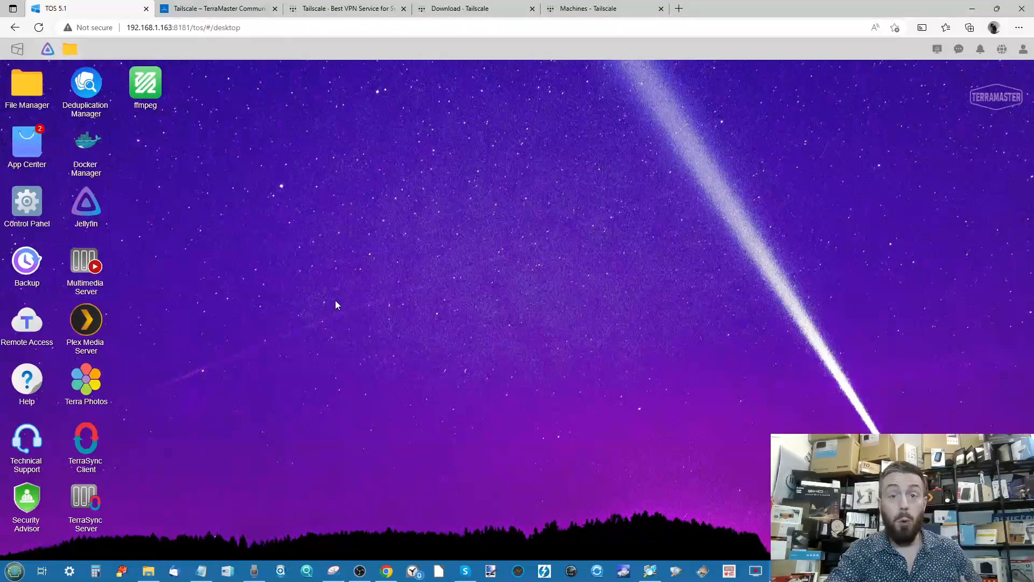
mouse_move(32, 142)
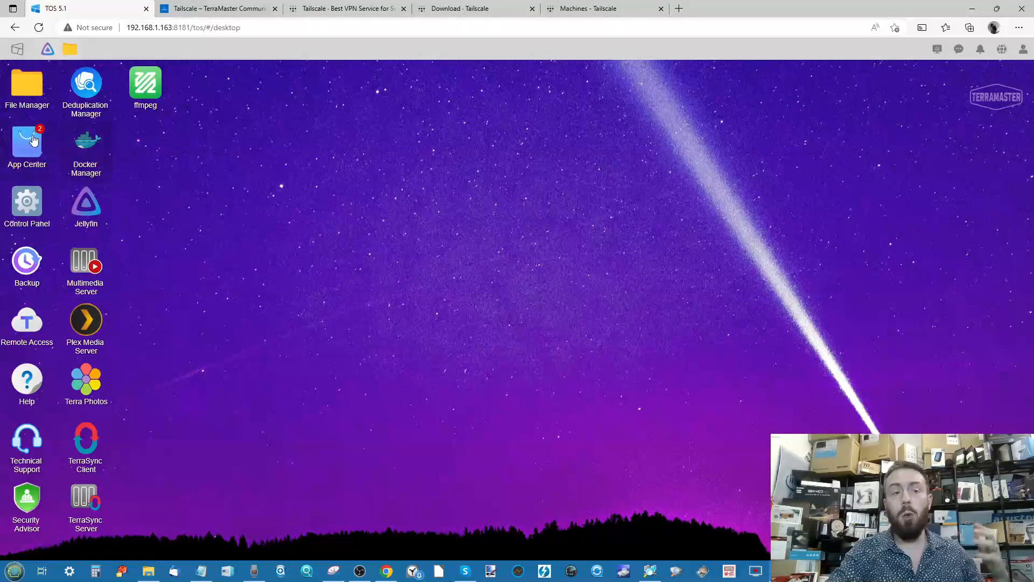
Bring up the Control Panel from the TOS desktop and scroll through its settings categories
click(26, 202)
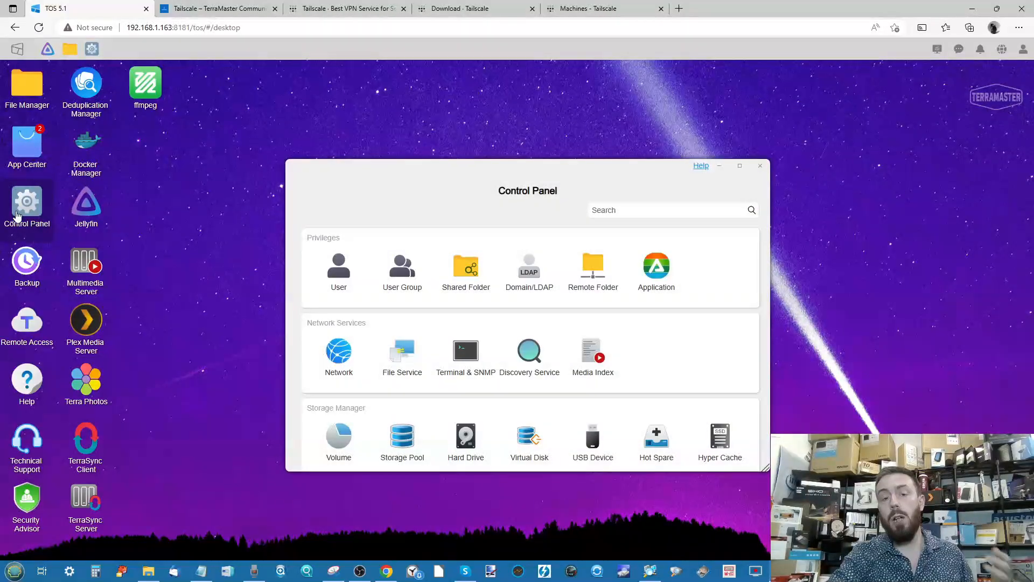
mouse_move(476, 260)
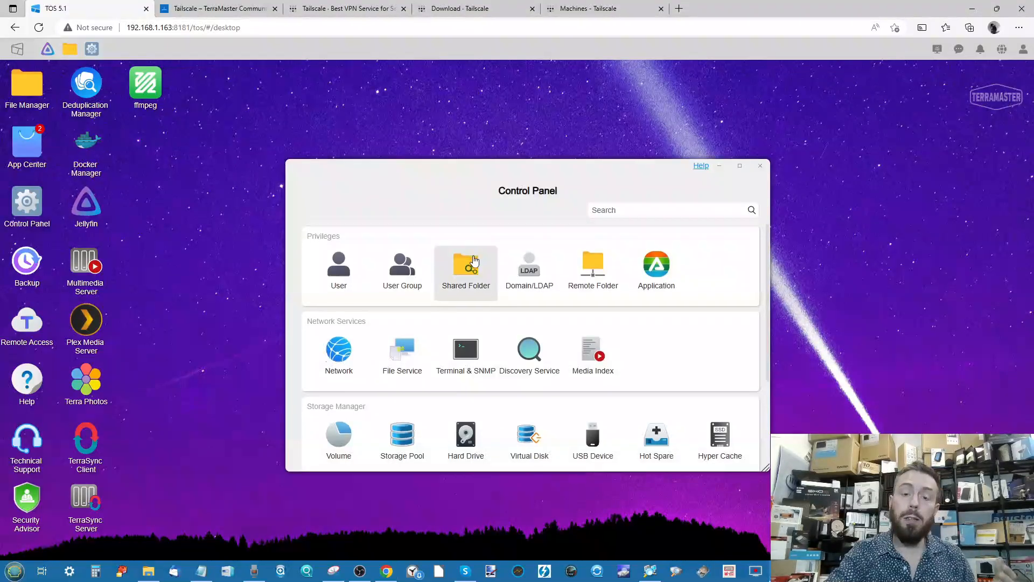
scroll(down, 3)
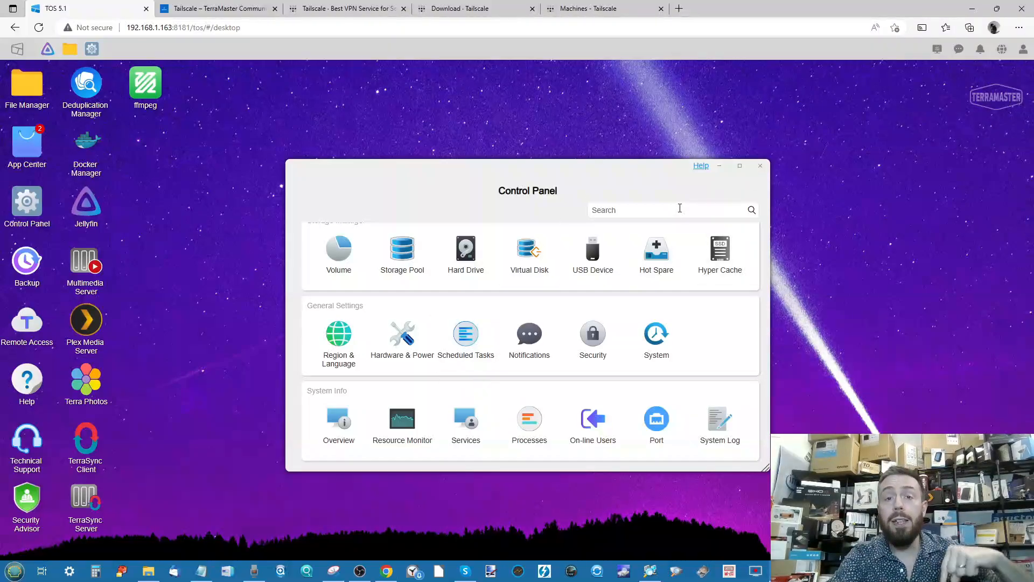
Close the Control Panel and view the Community Place Tailscale 1.36.1.0 page with its TOS5 packages
click(760, 165)
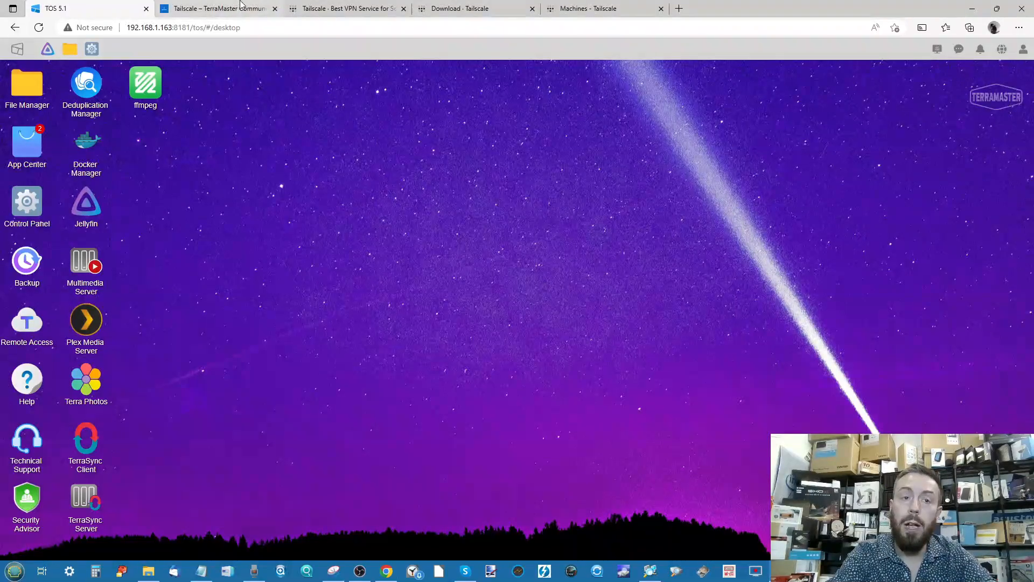
click(223, 8)
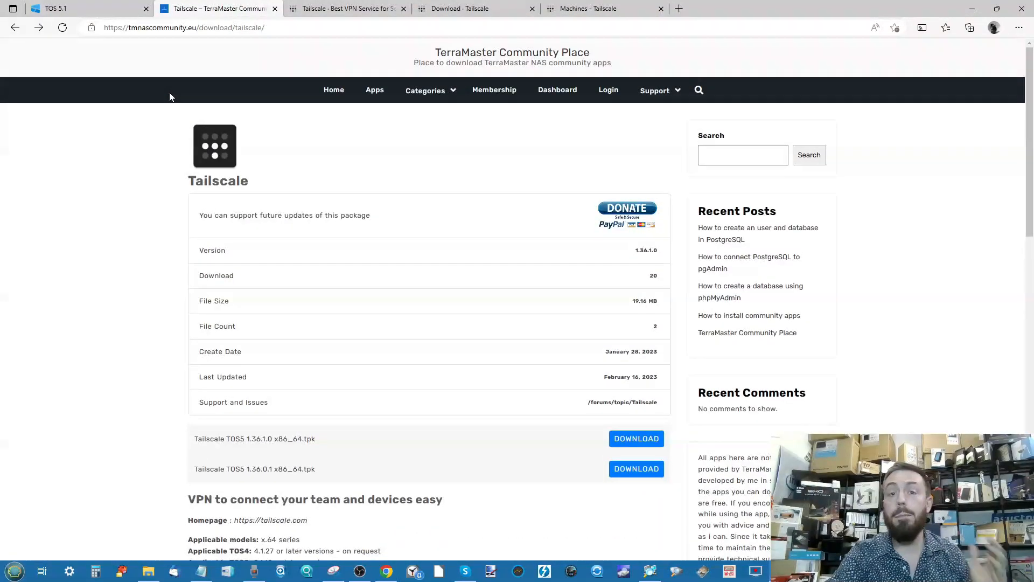
mouse_move(467, 199)
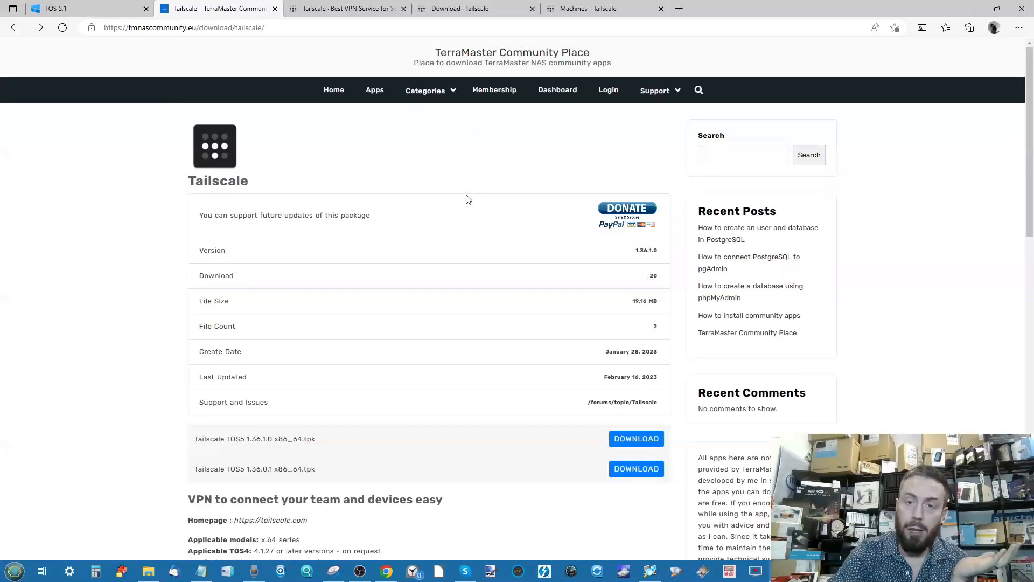
mouse_move(537, 78)
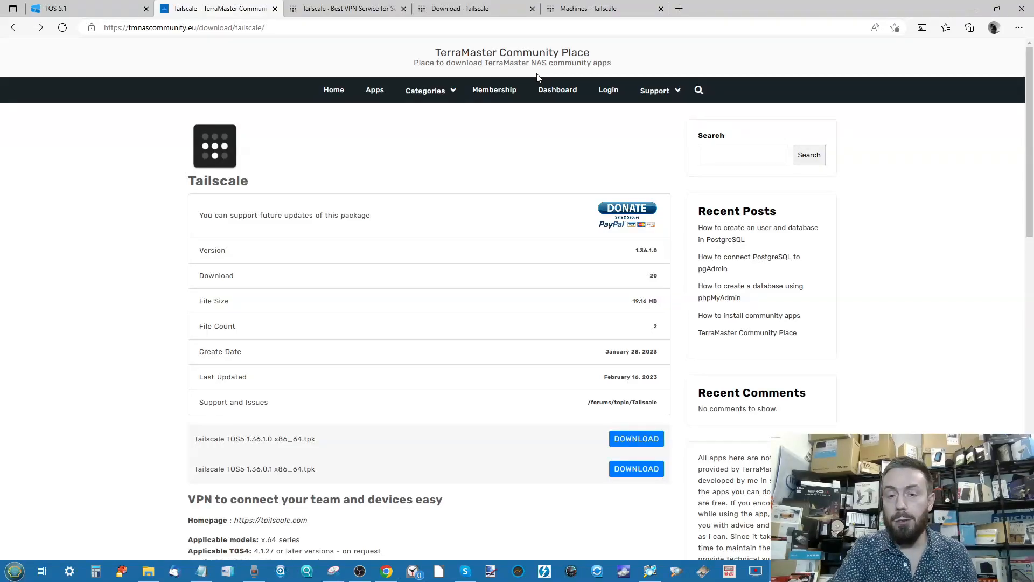
scroll(down, 3)
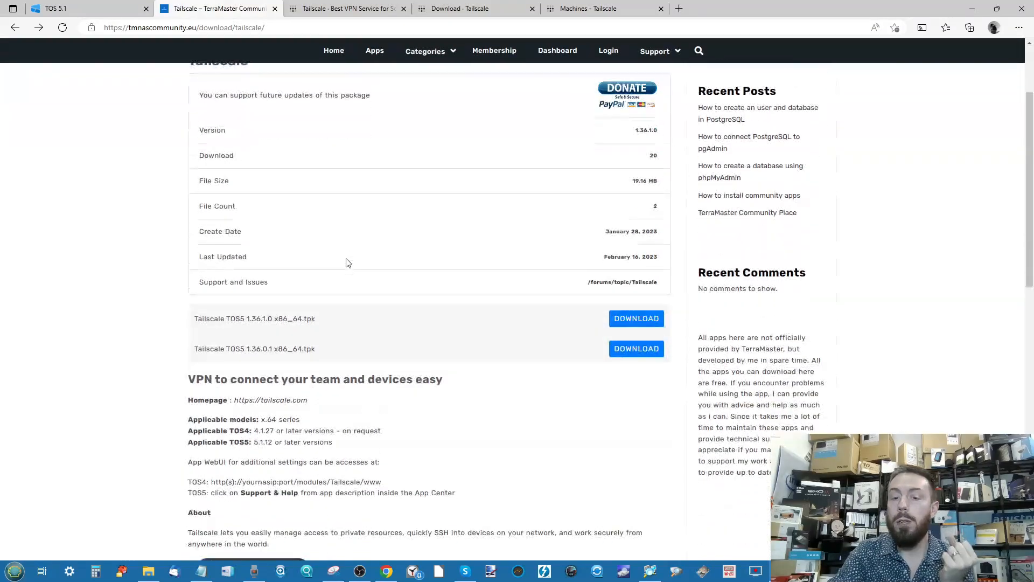
scroll(down, 3)
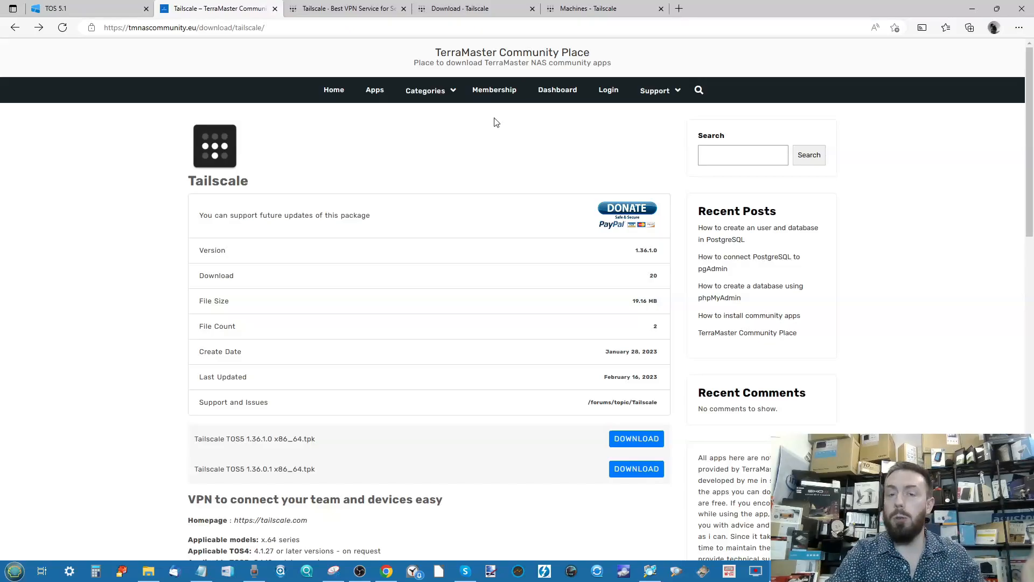
mouse_move(376, 161)
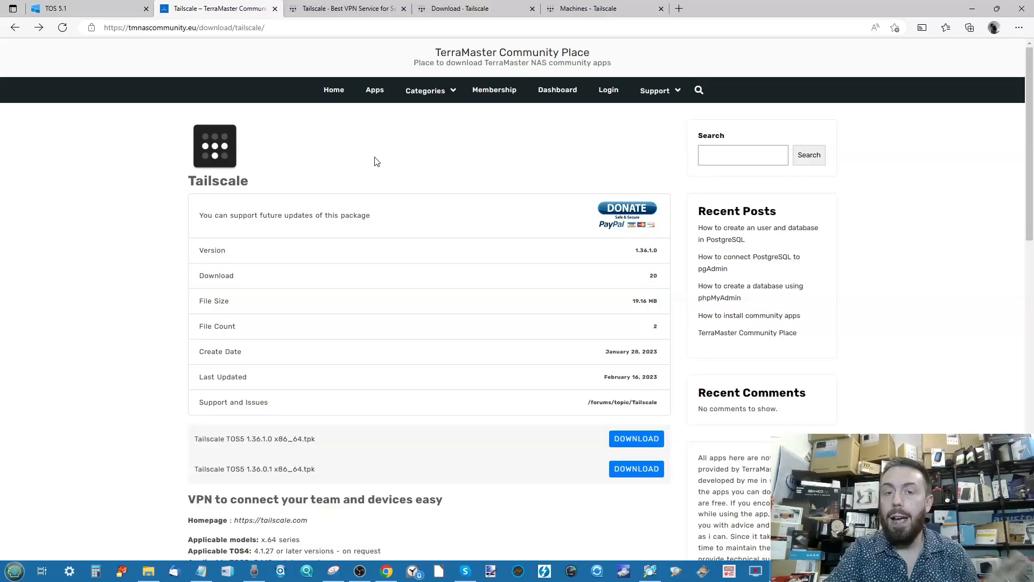
mouse_move(373, 199)
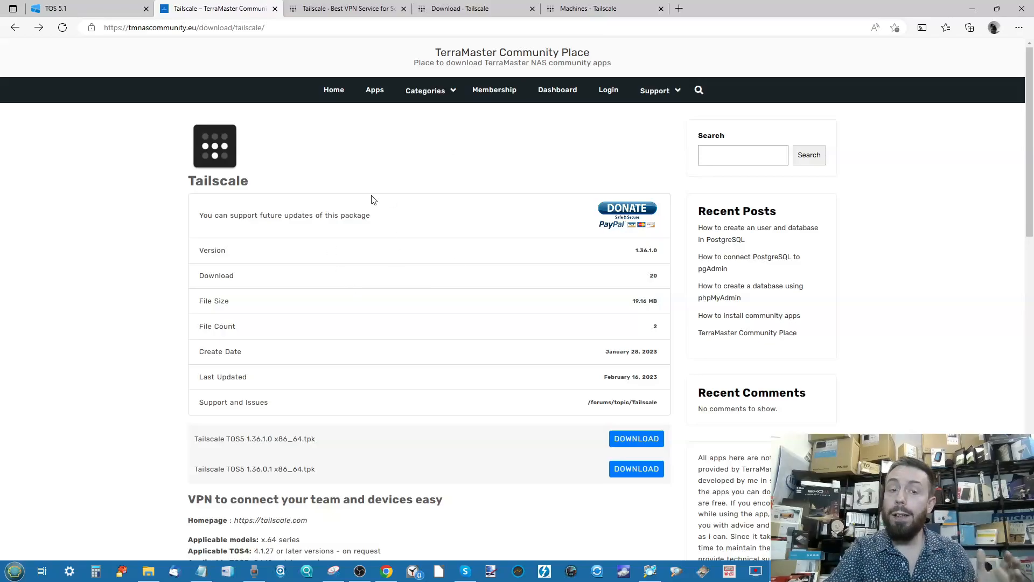
mouse_move(296, 161)
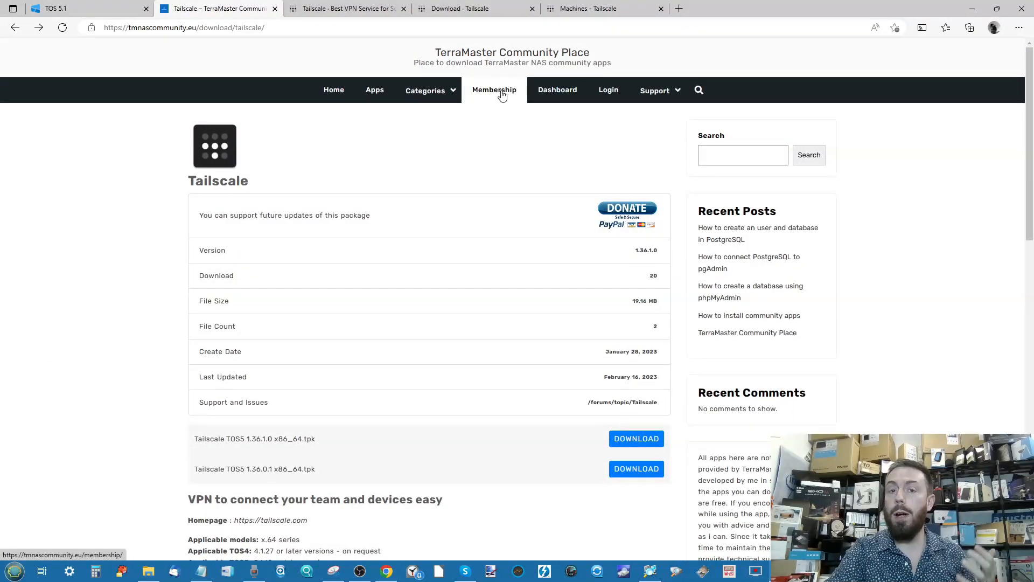
mouse_move(501, 96)
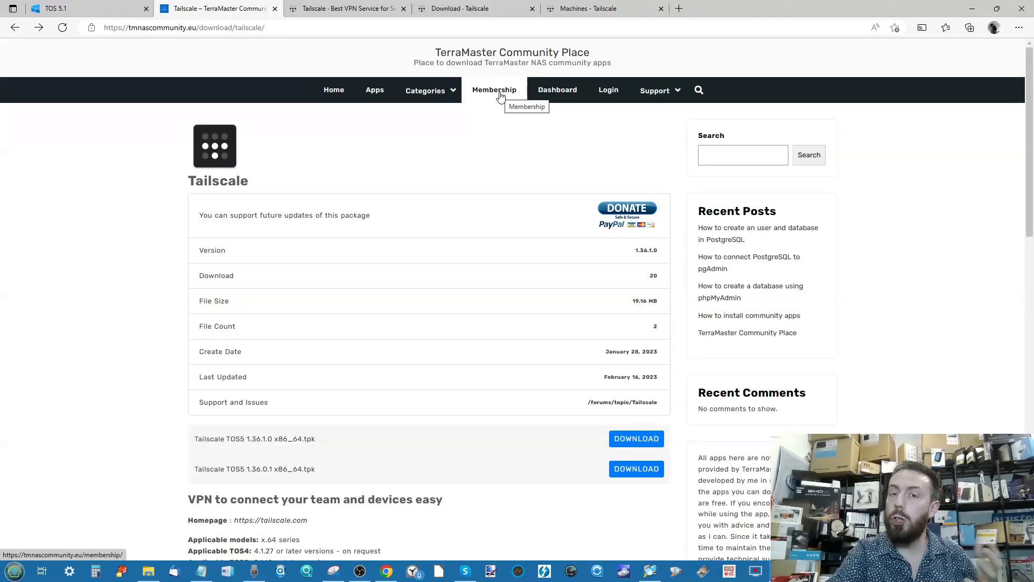
mouse_move(410, 230)
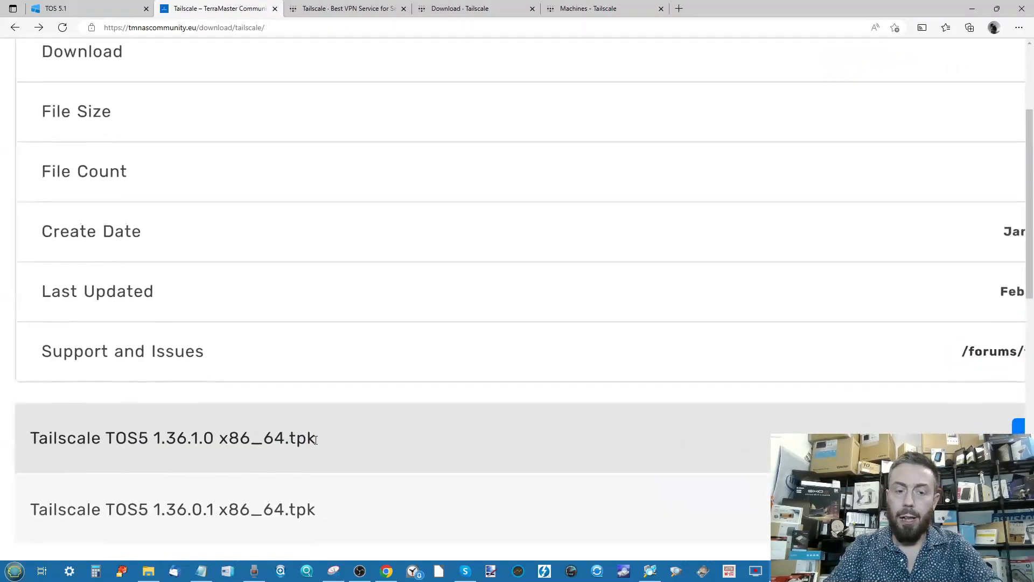
scroll(down, 3)
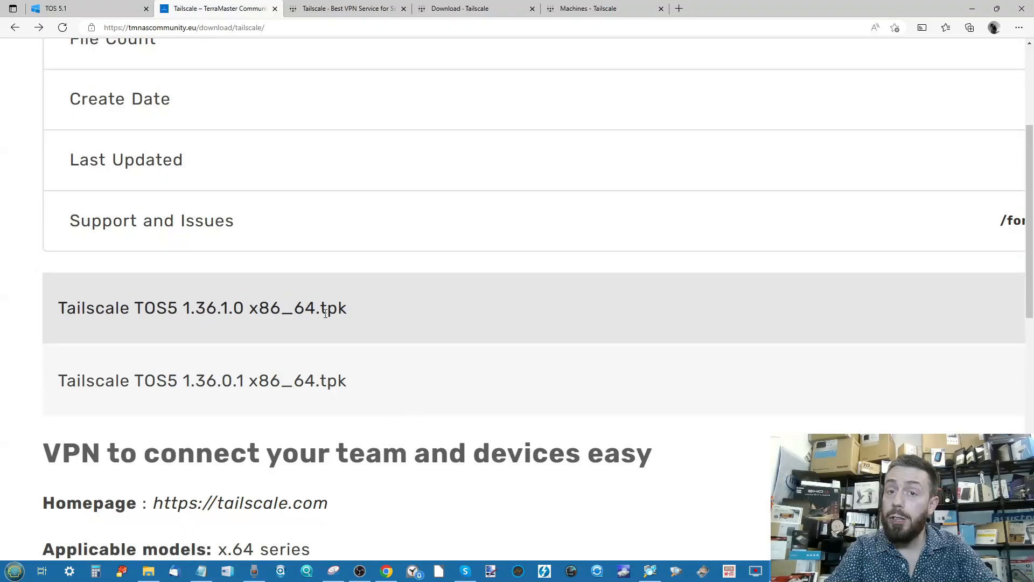
mouse_move(243, 329)
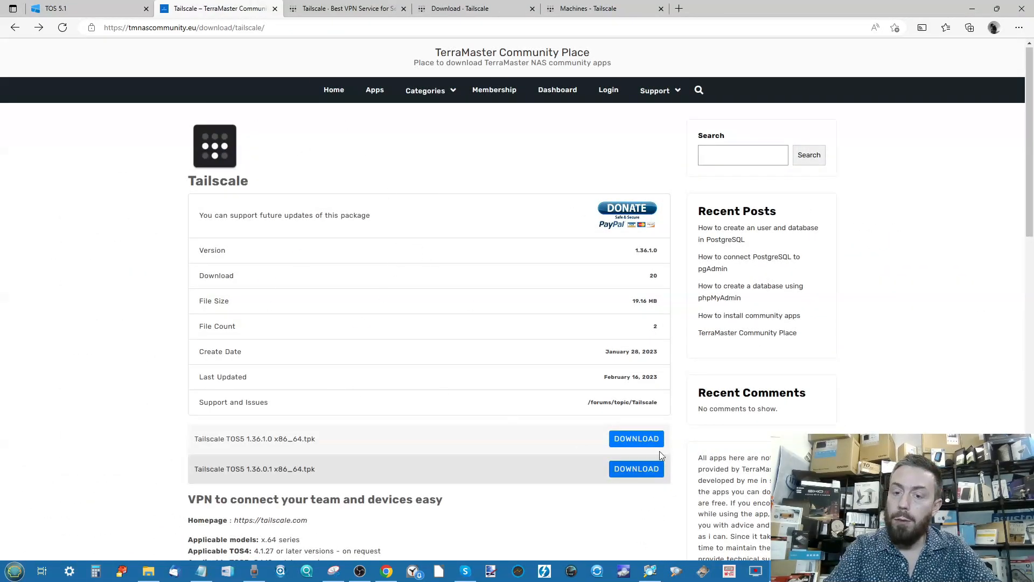
mouse_move(648, 438)
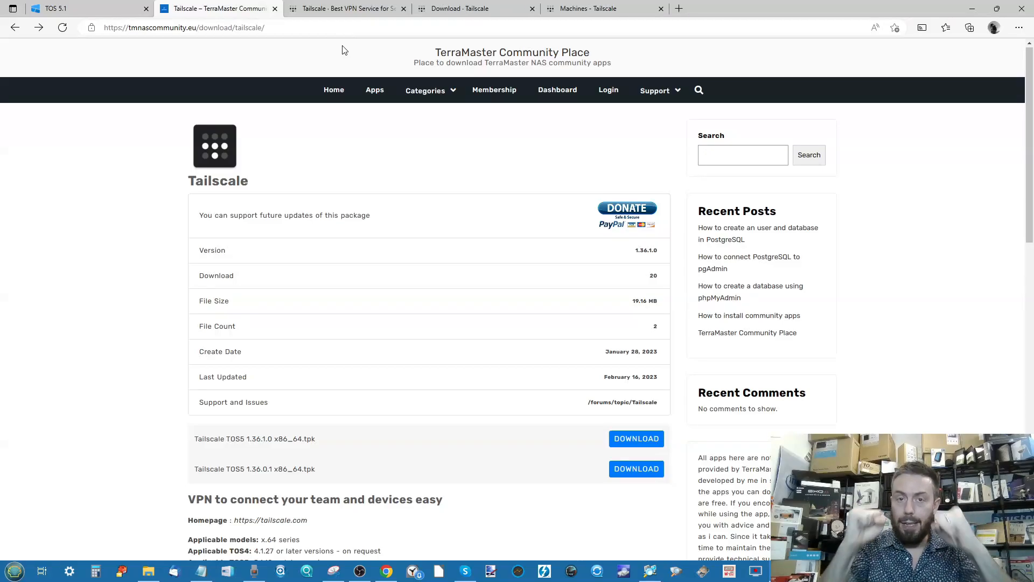
Switch to tailscale.com and go to the Download Tailscale page for Windows
click(348, 8)
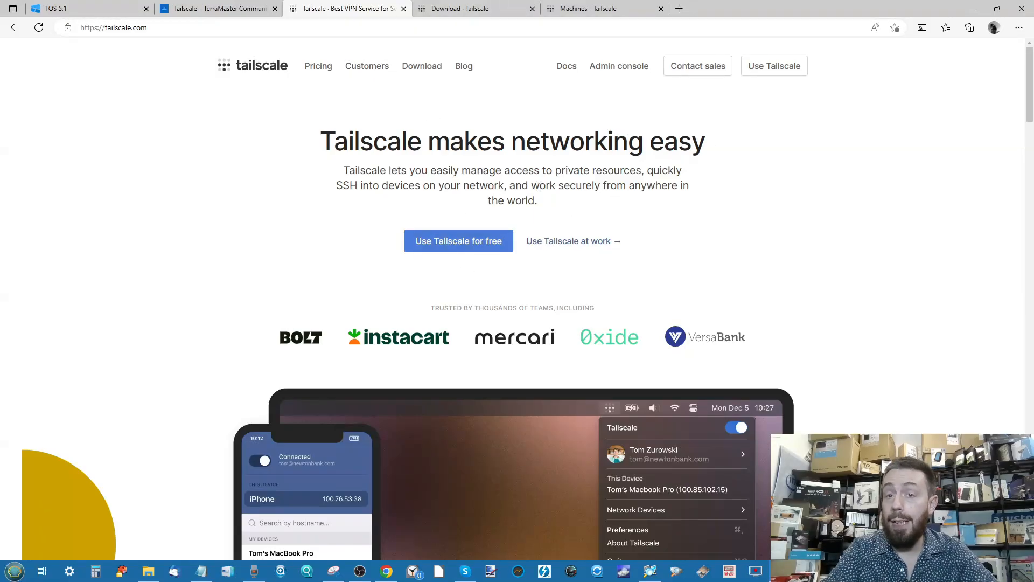
mouse_move(348, 95)
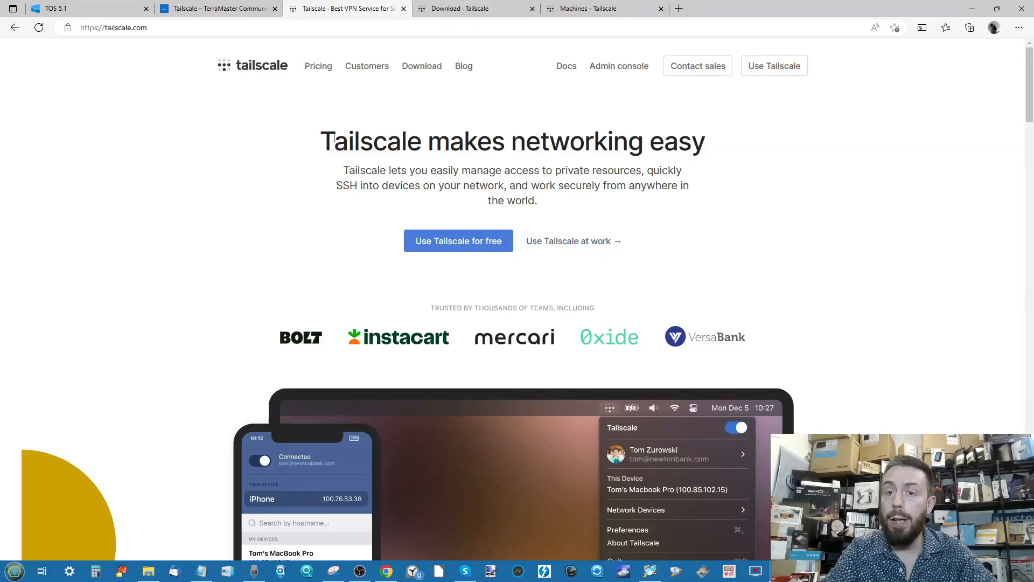
scroll(down, 3)
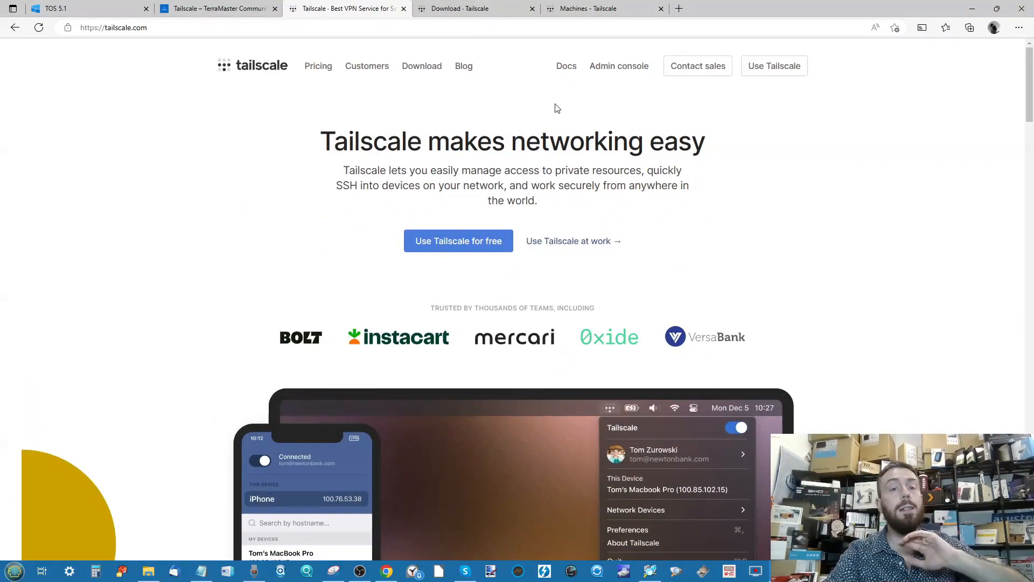
click(461, 8)
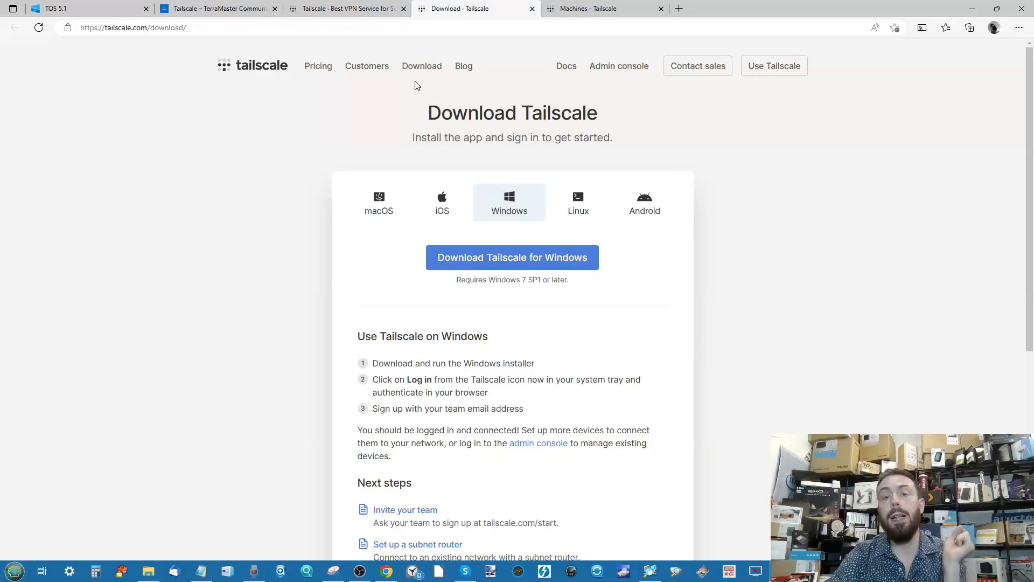
mouse_move(463, 216)
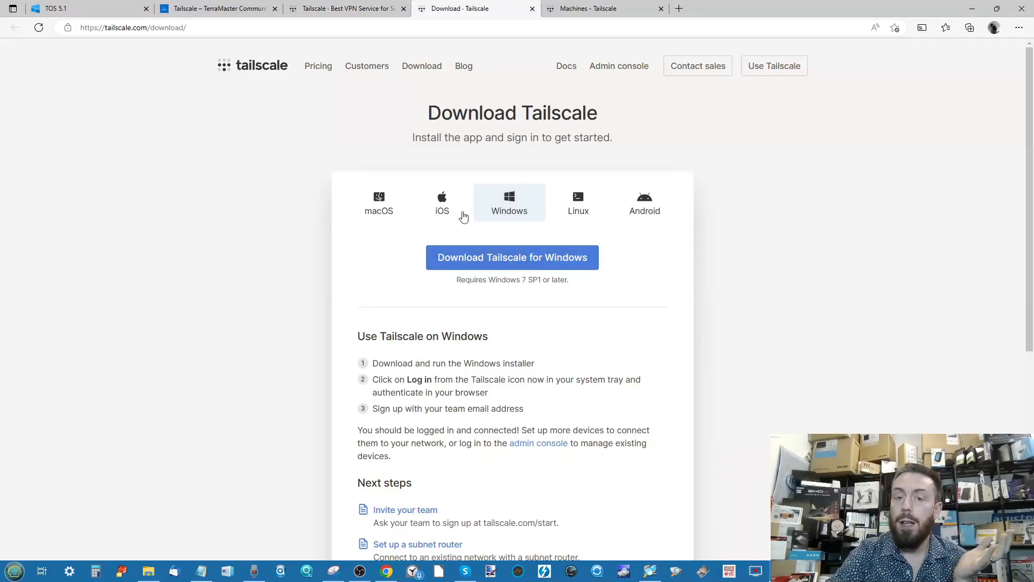
mouse_move(581, 211)
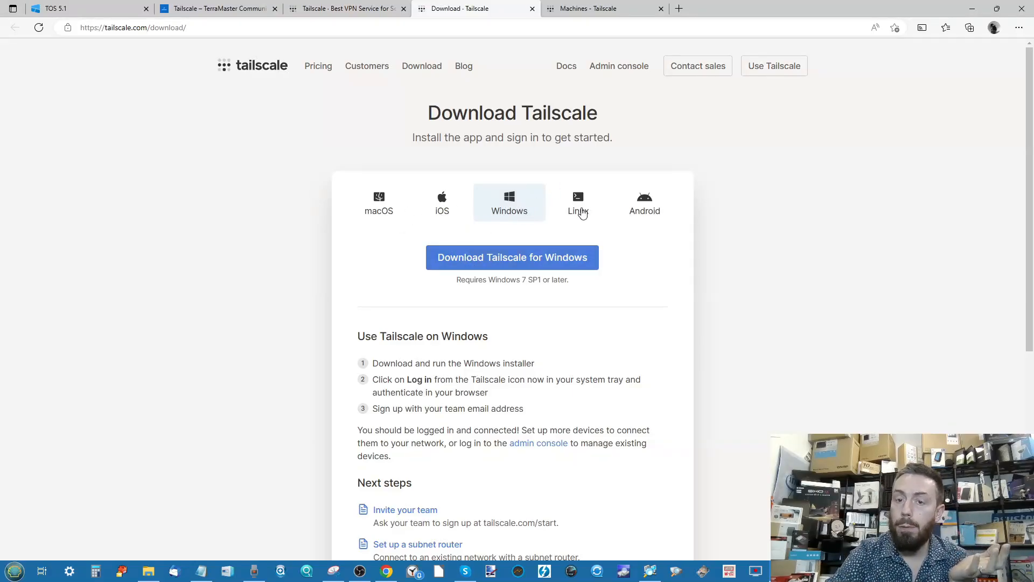
mouse_move(644, 204)
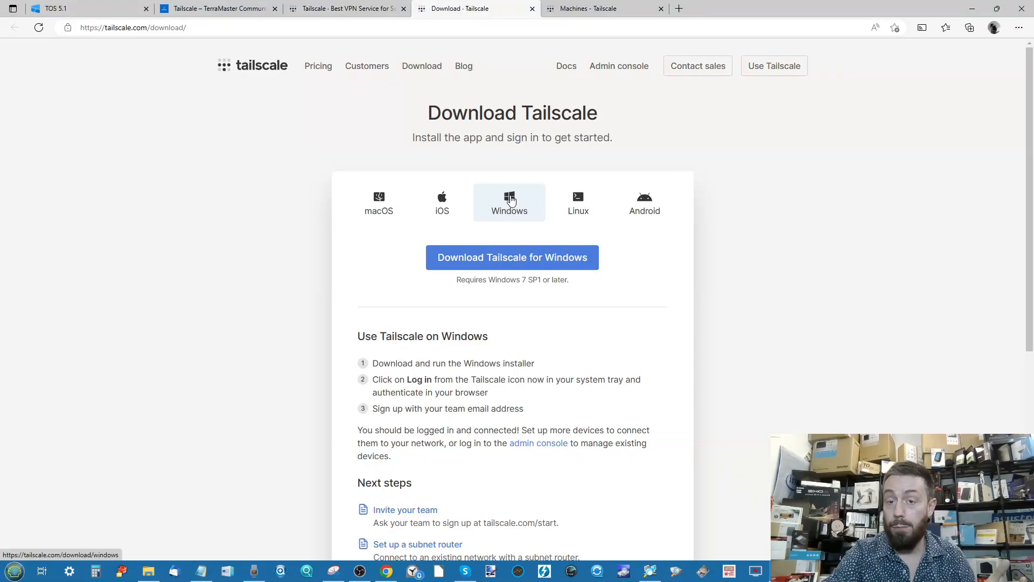
mouse_move(652, 211)
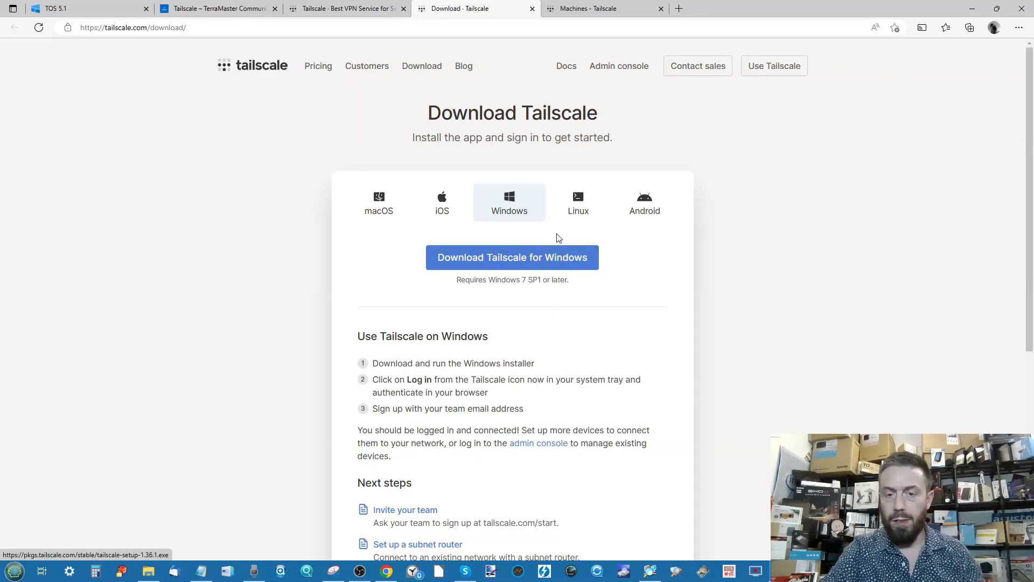
mouse_move(520, 263)
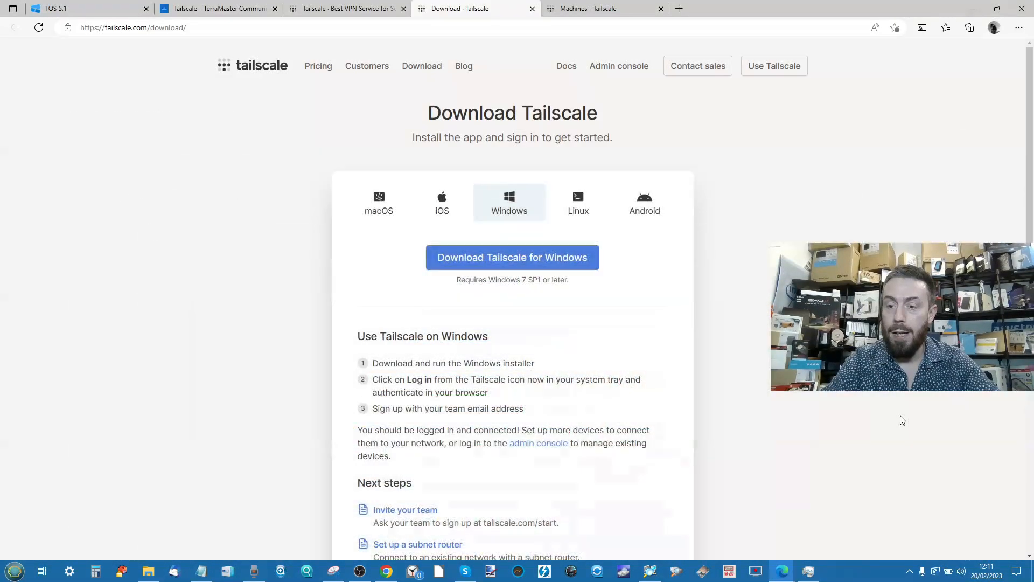
click(910, 571)
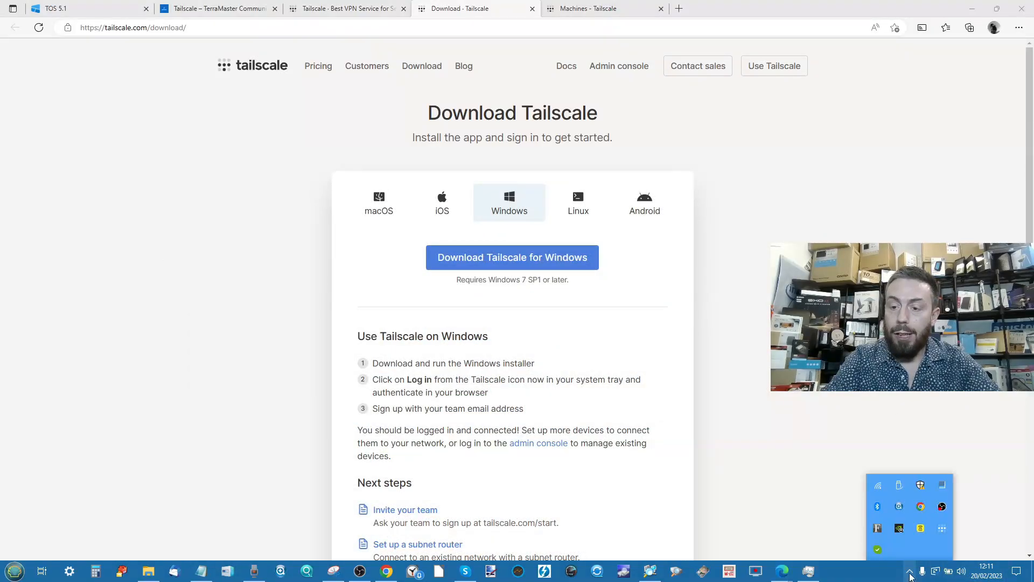
mouse_move(941, 529)
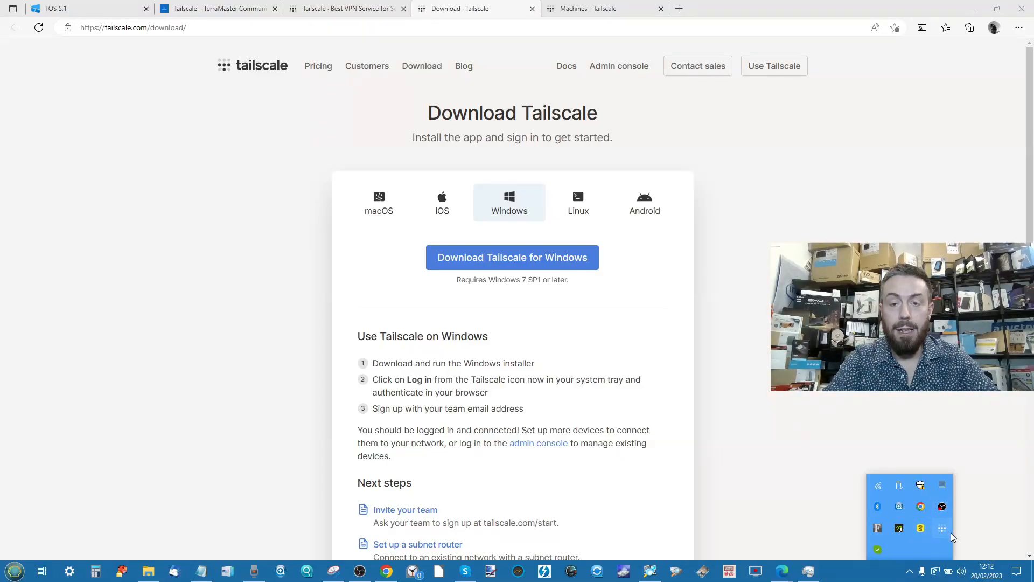
mouse_move(627, 138)
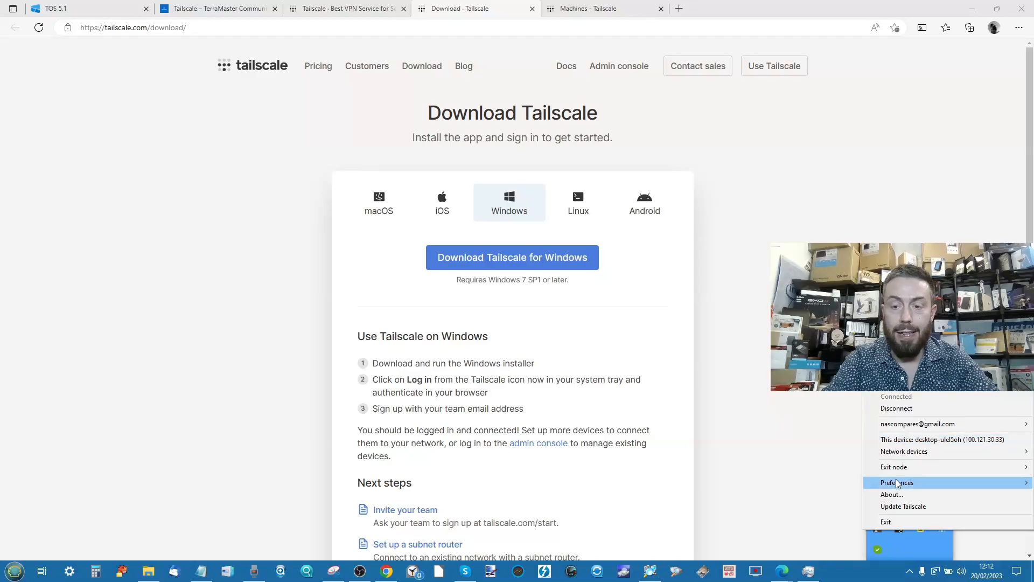
mouse_move(896, 496)
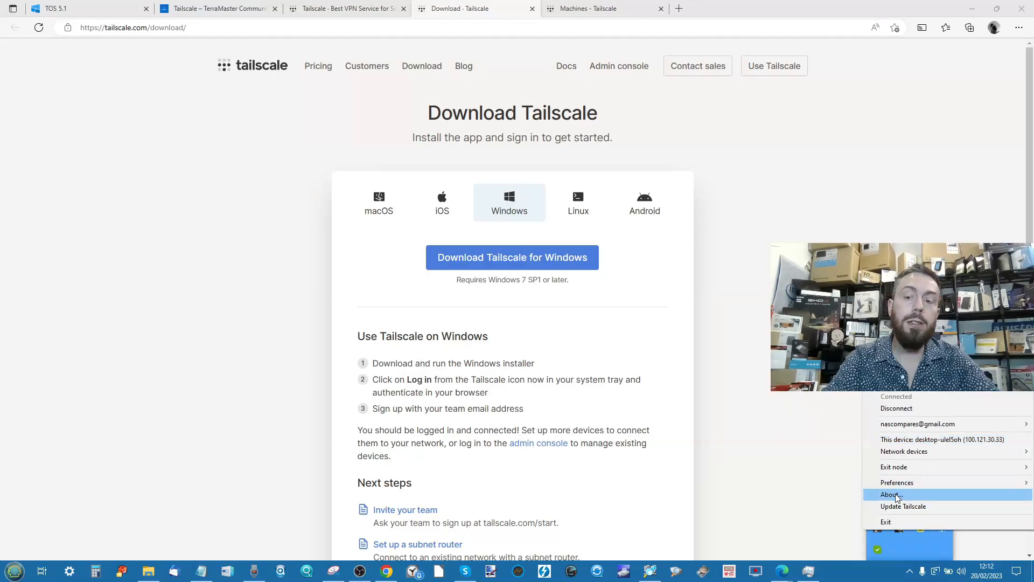
click(891, 494)
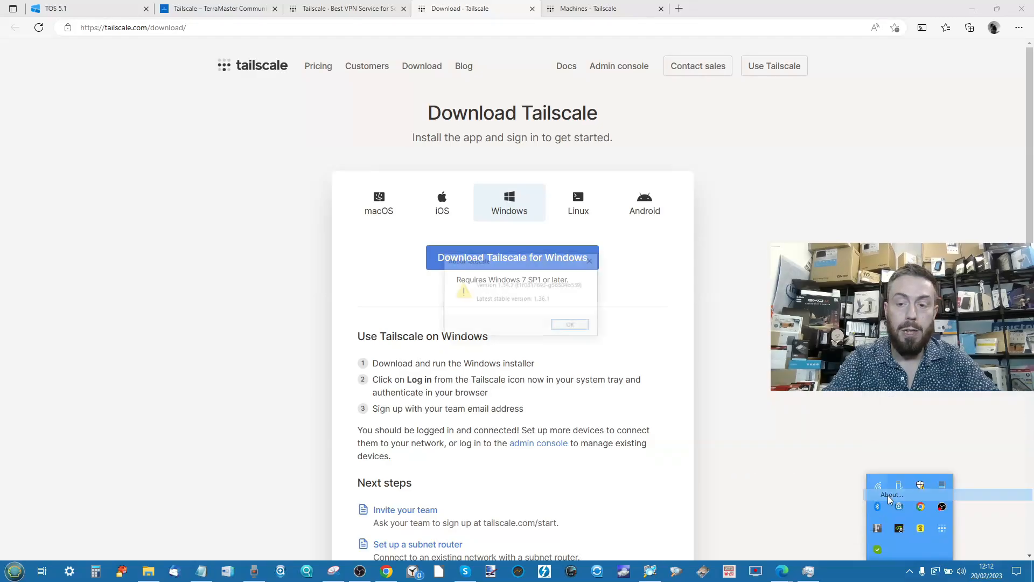
click(570, 323)
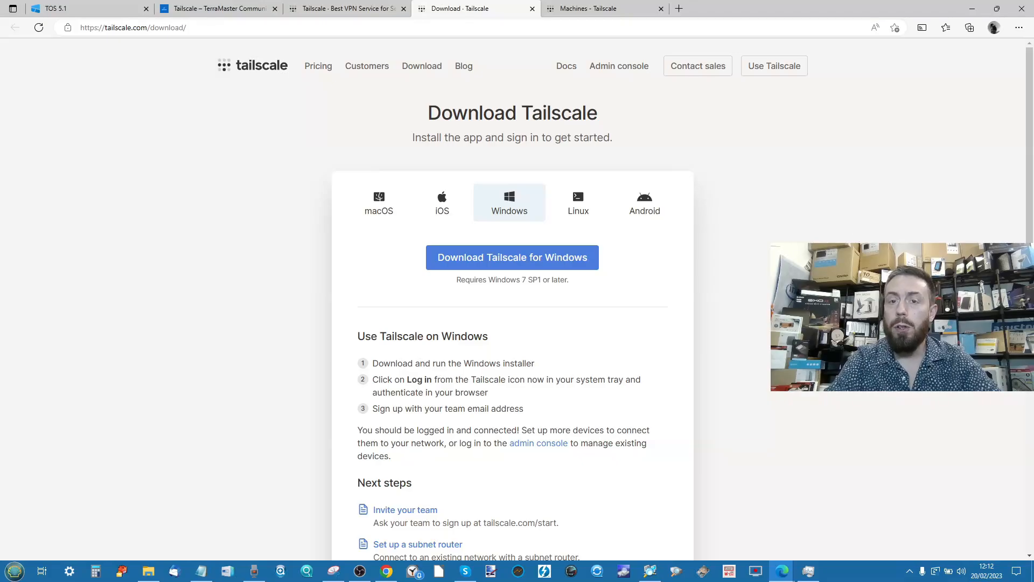
mouse_move(702, 412)
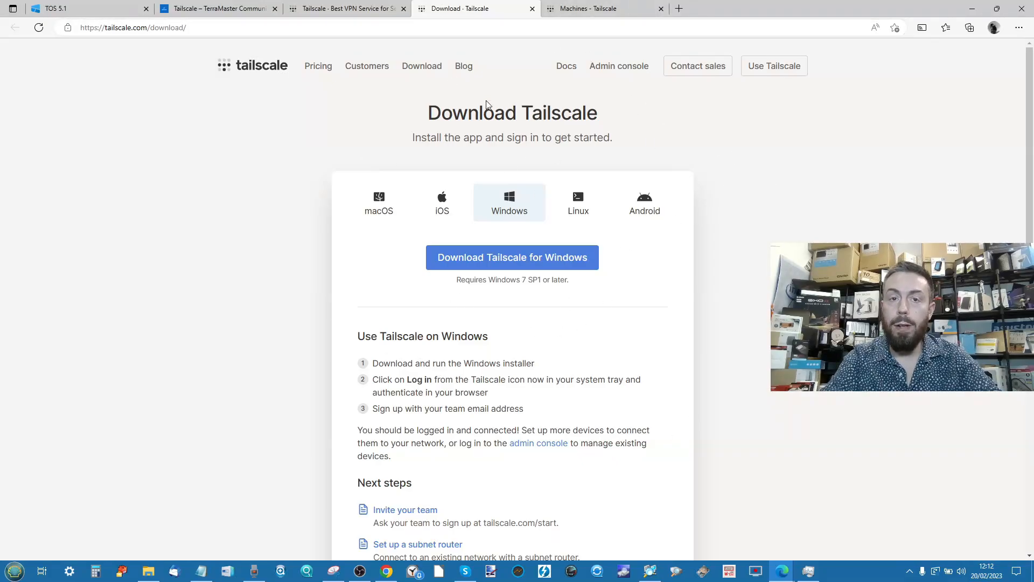
mouse_move(533, 22)
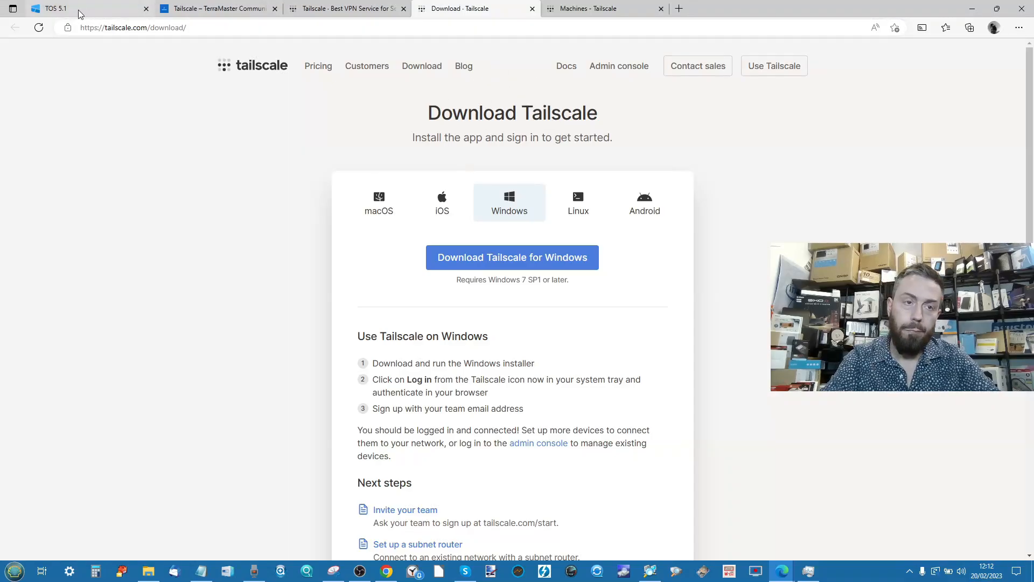
Return to the NAS desktop and bring up App Center on its Settings page
click(65, 9)
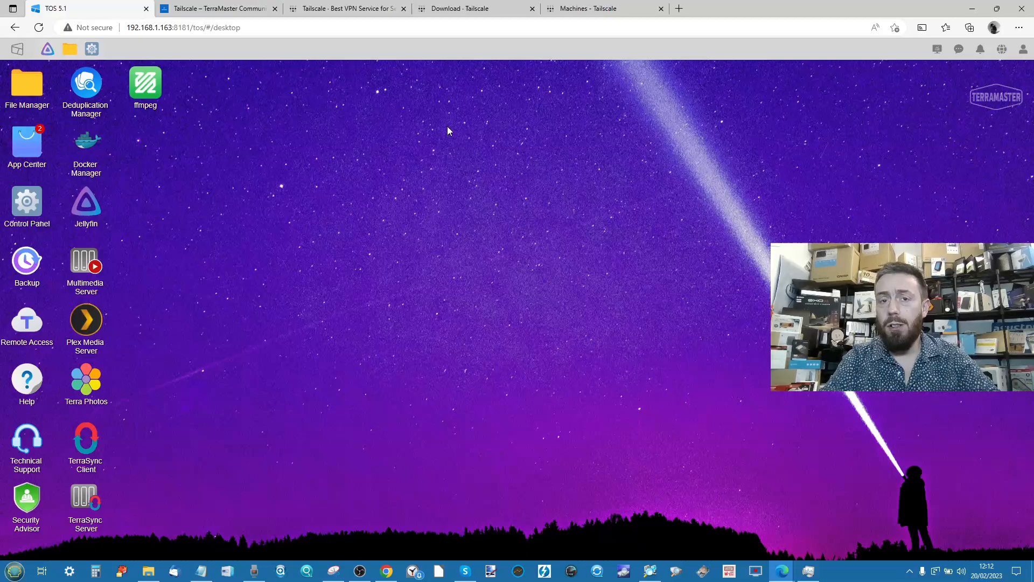
mouse_move(26, 141)
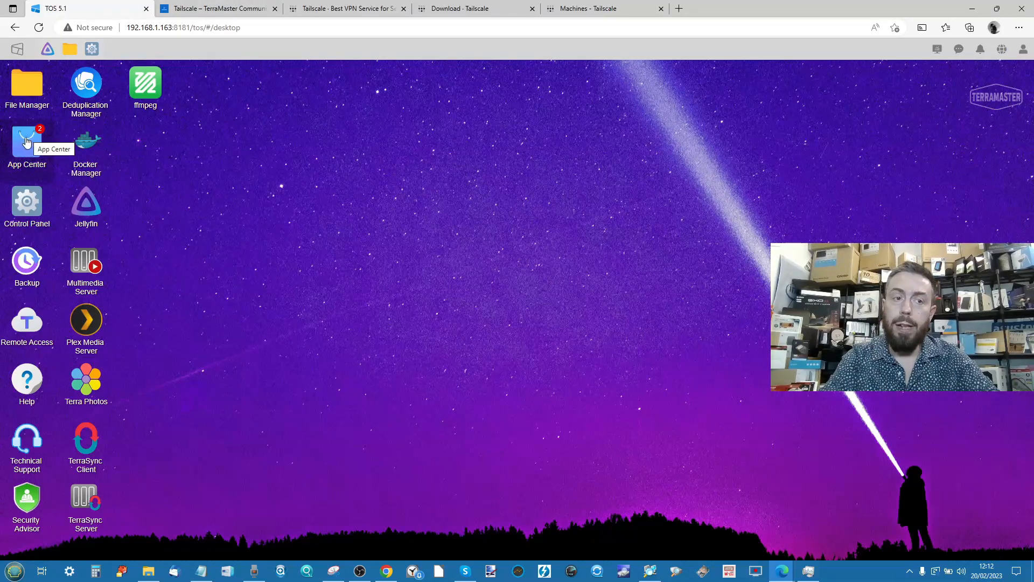
click(27, 141)
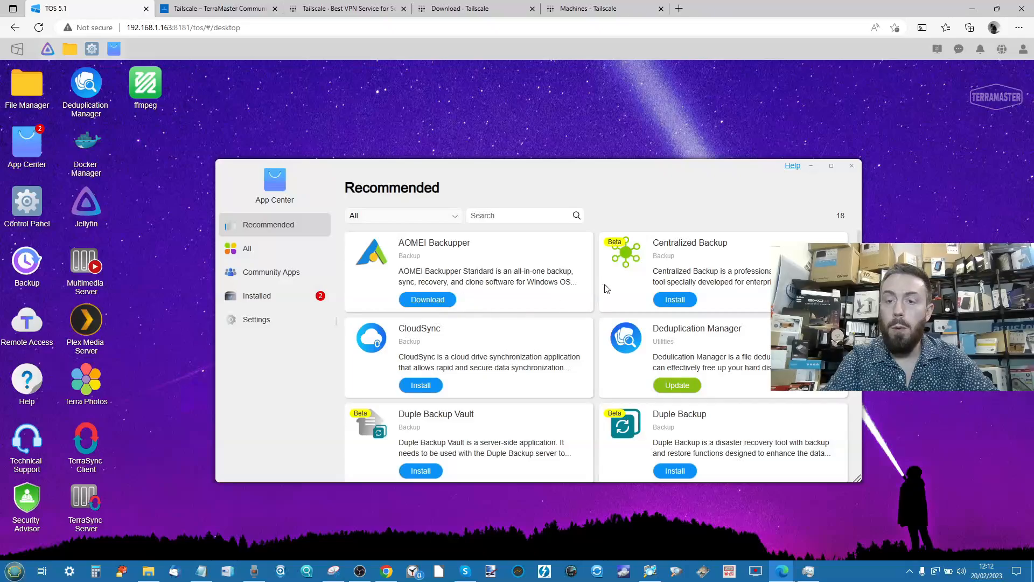
click(256, 319)
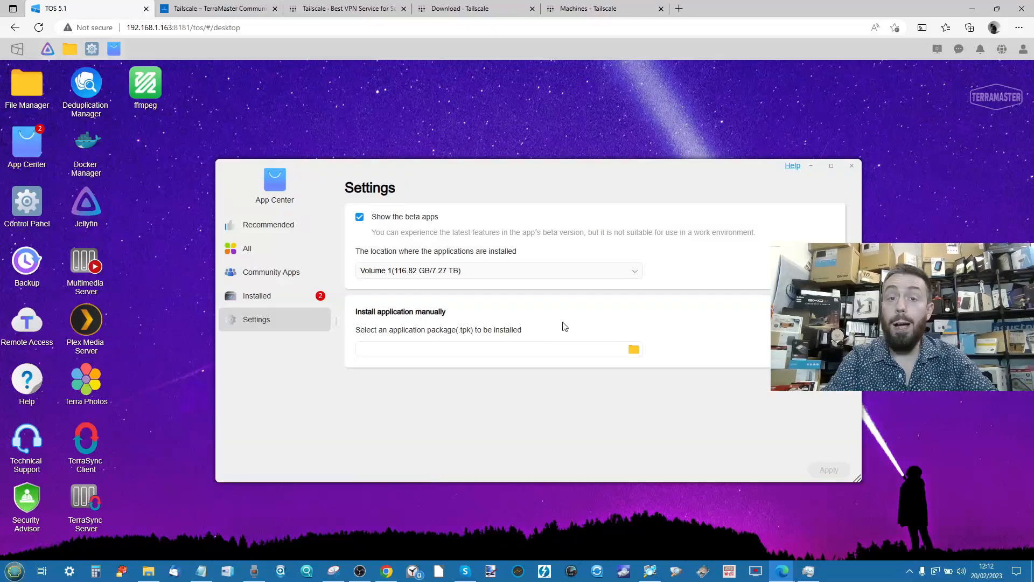
mouse_move(634, 350)
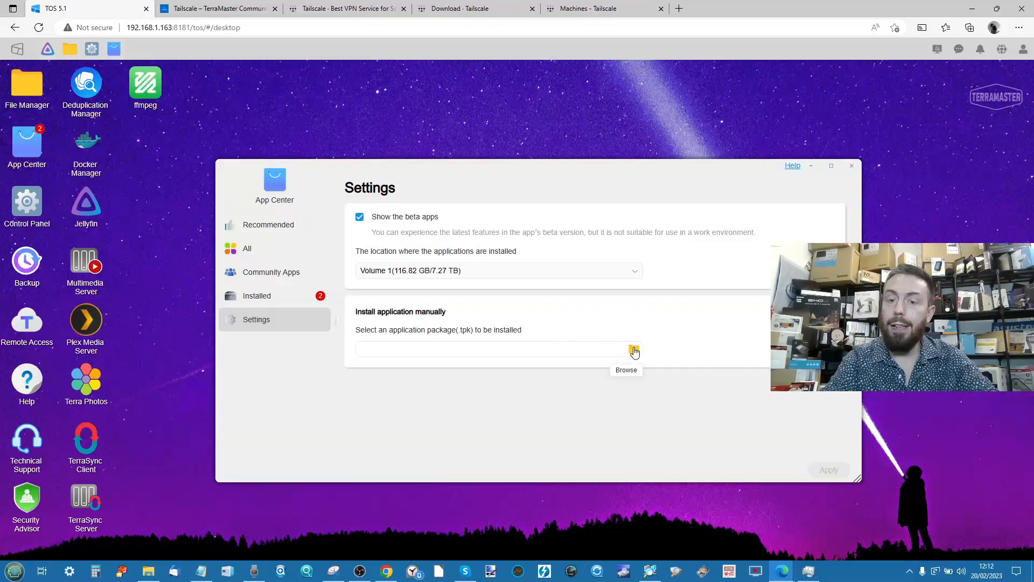
Install the downloaded Tailscale 1.36.1.0 .tpk package manually and confirm the installation
click(634, 350)
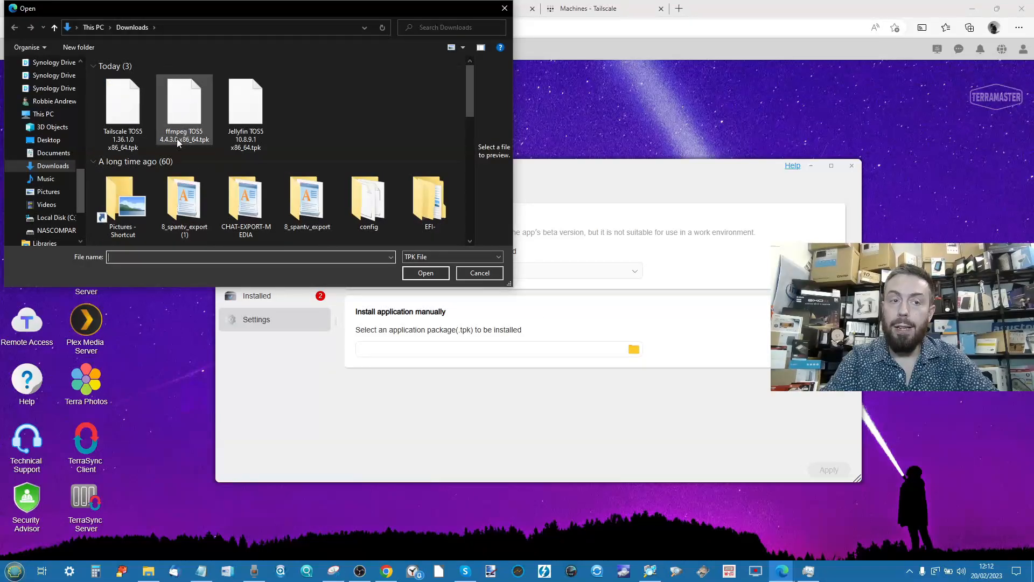
mouse_move(125, 110)
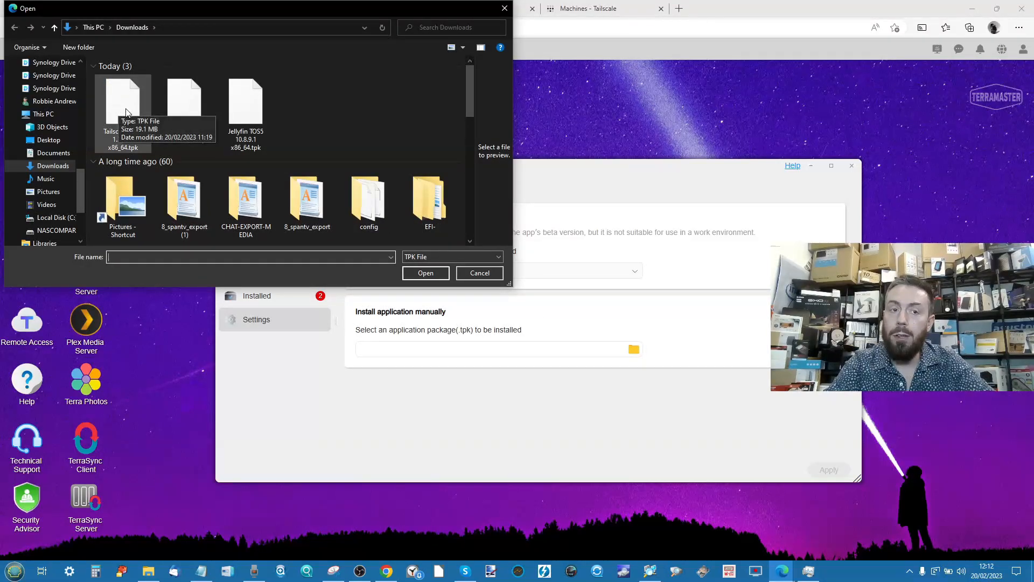
click(122, 100)
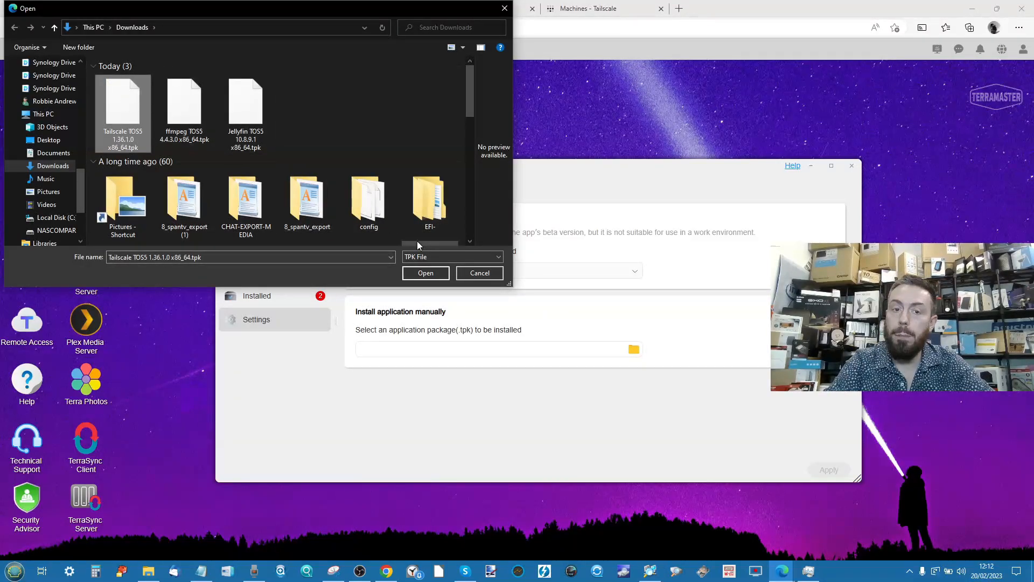
click(426, 272)
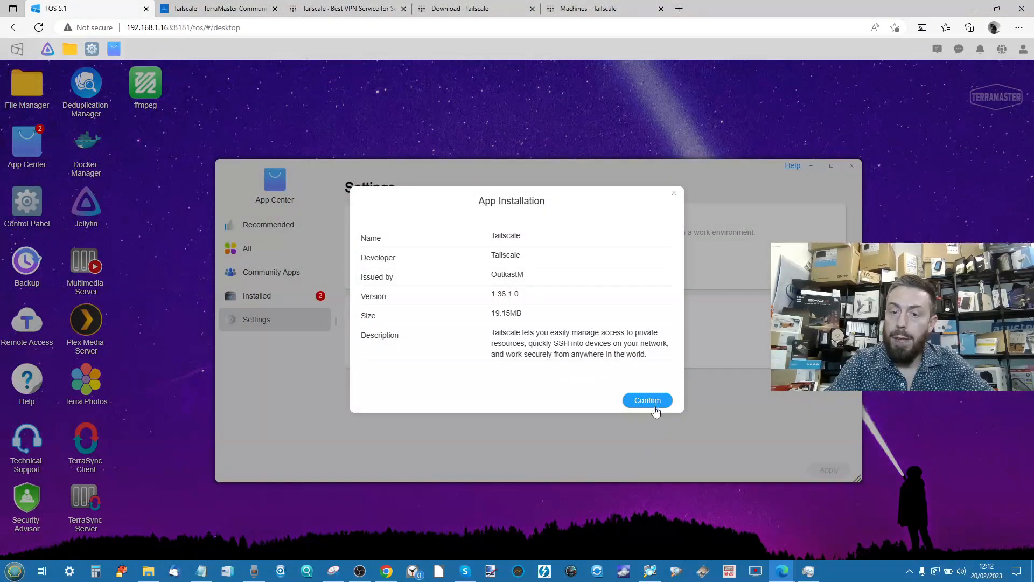
click(647, 400)
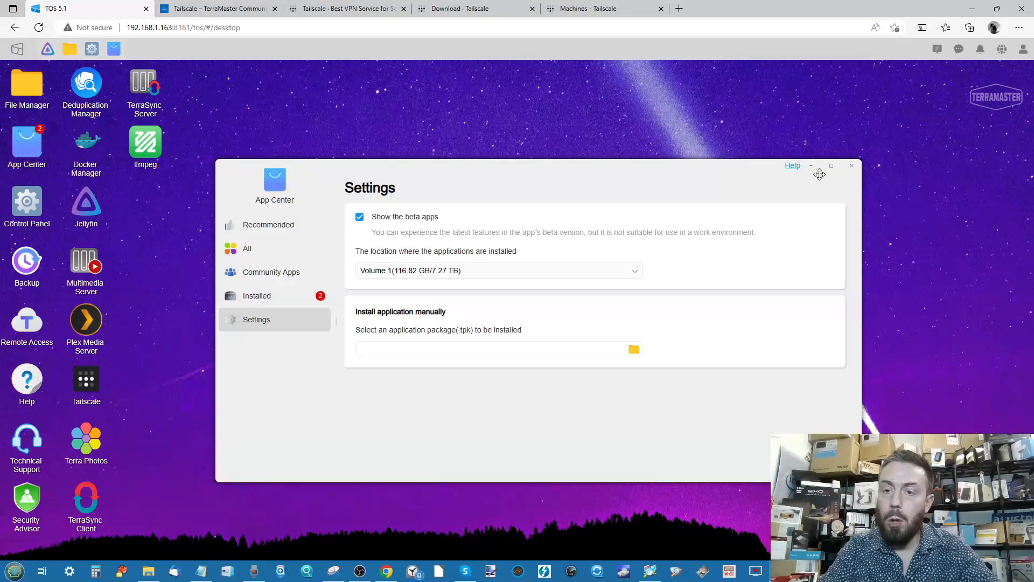
Close App Center and launch the Tailscale app to see its running status and version 1.36.1.0
click(852, 165)
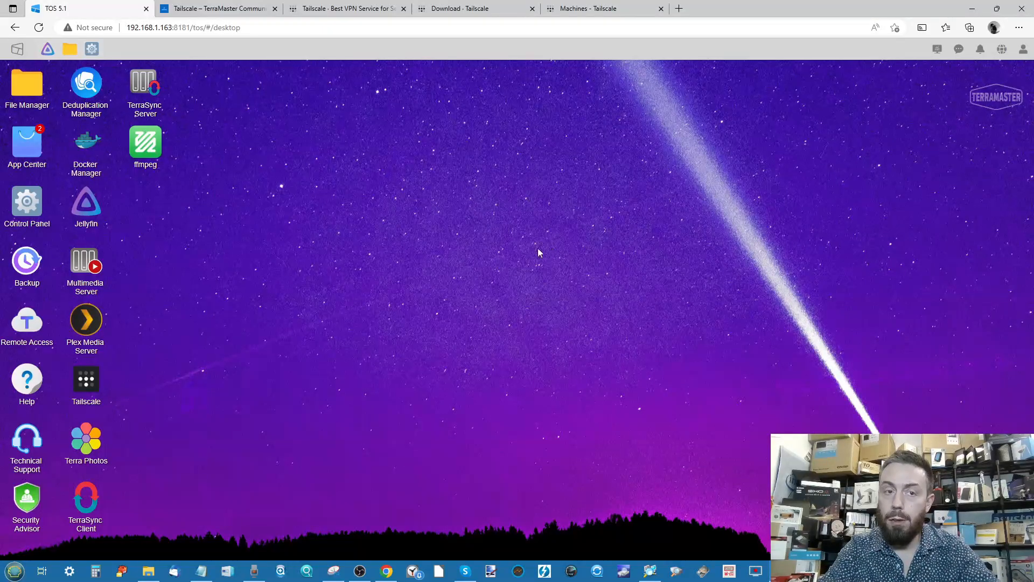
mouse_move(120, 204)
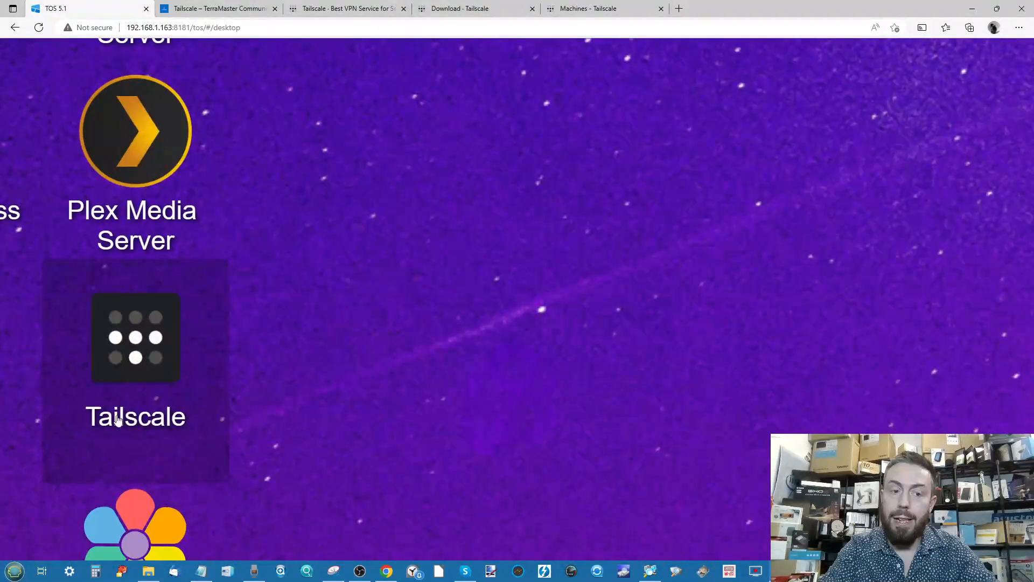
mouse_move(110, 337)
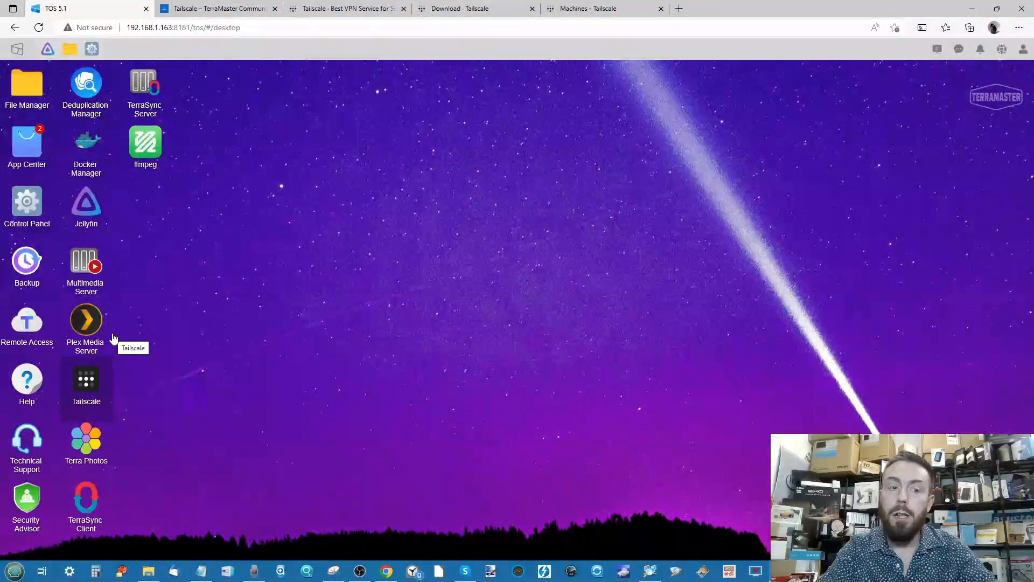
double_click(86, 379)
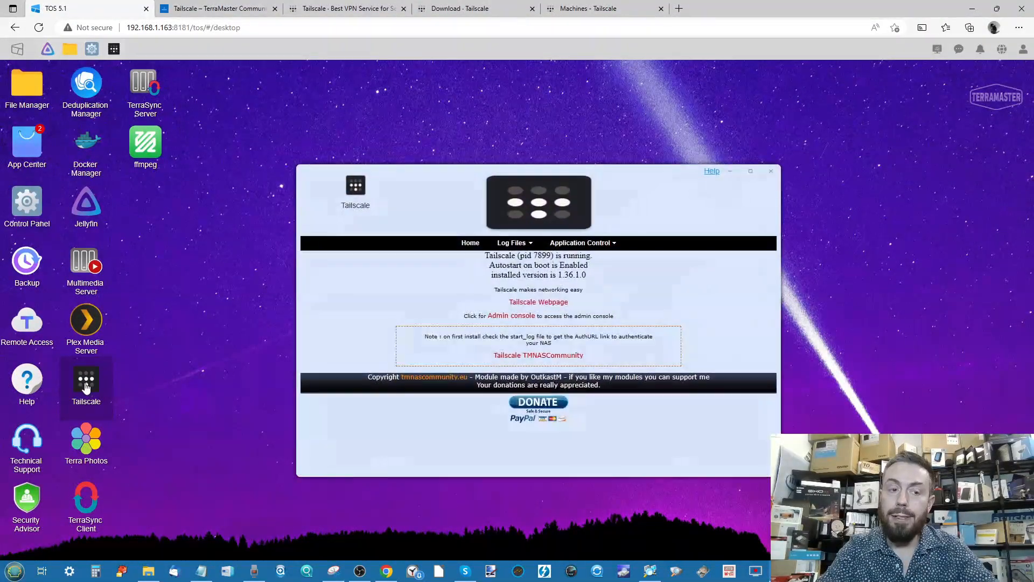
click(579, 242)
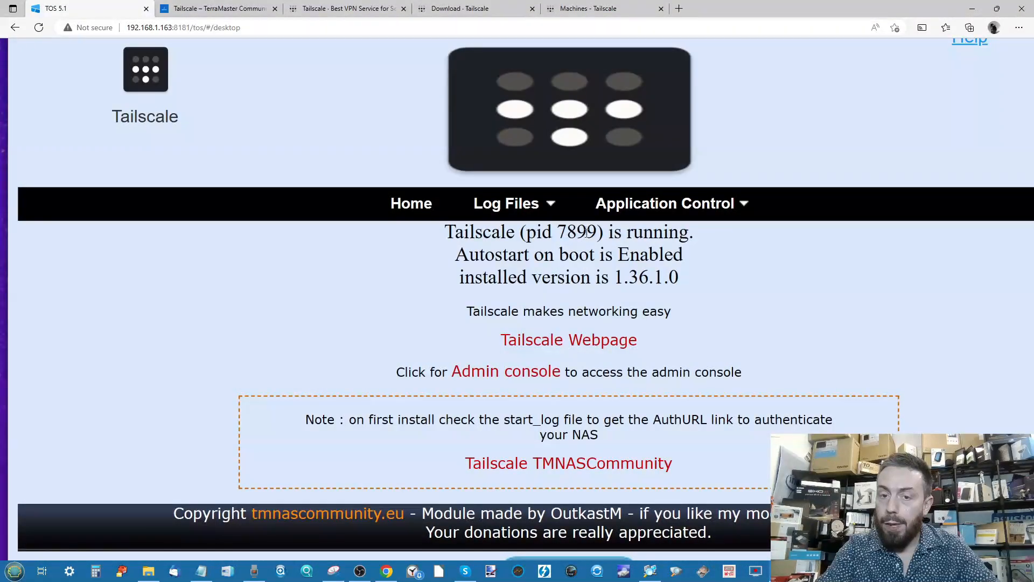
scroll(down, 3)
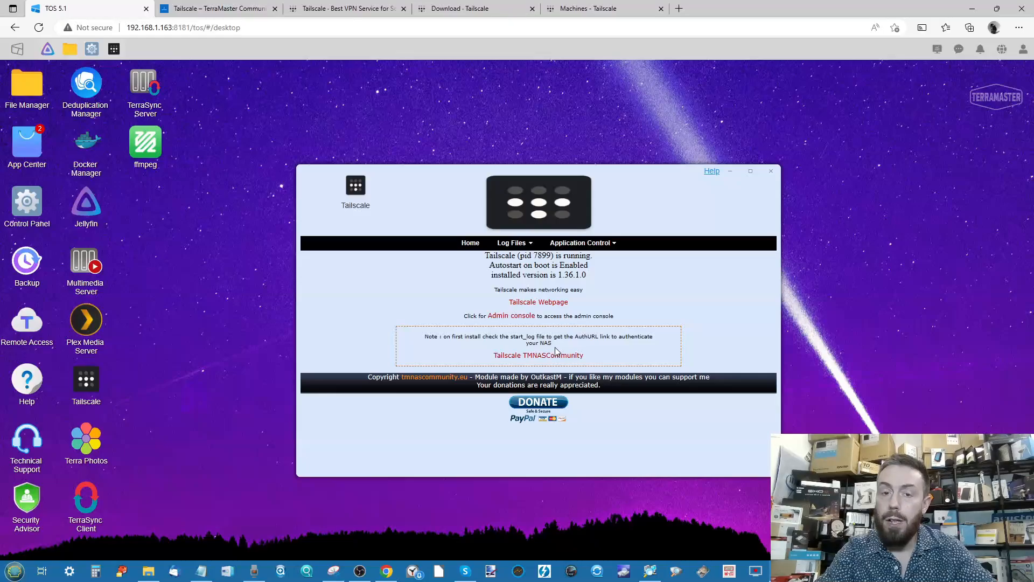
View the Tailscale start_log from the Log Files list to look for the auth link
click(511, 243)
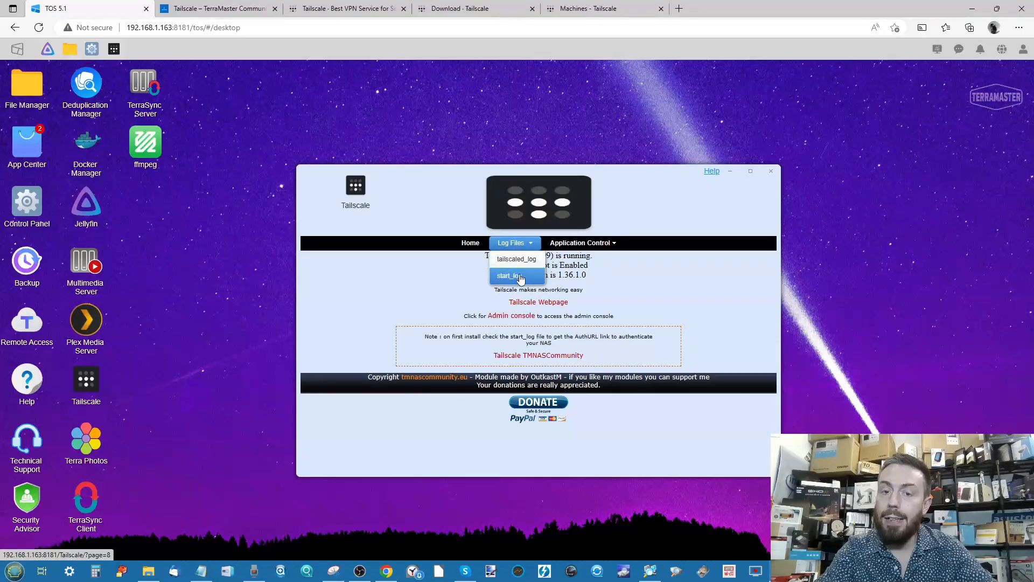
click(509, 275)
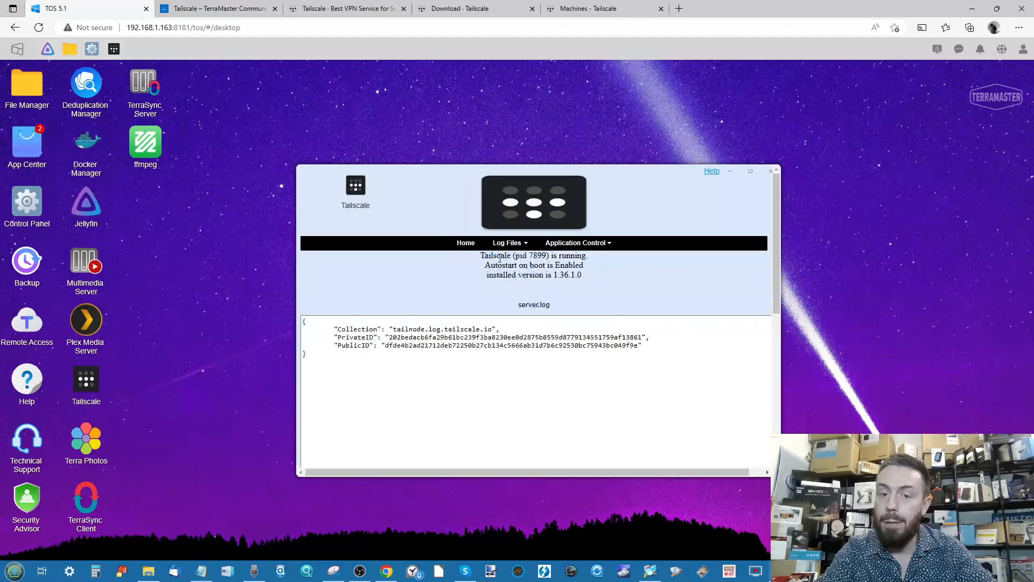
click(575, 243)
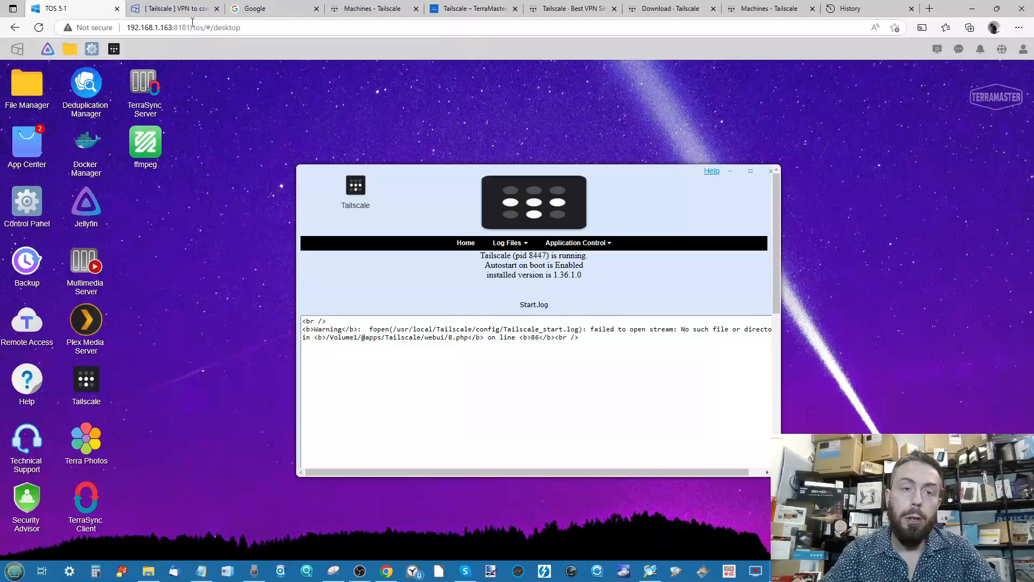
Compare with the forum post's example link, then return to the Tailscale log files list
click(173, 8)
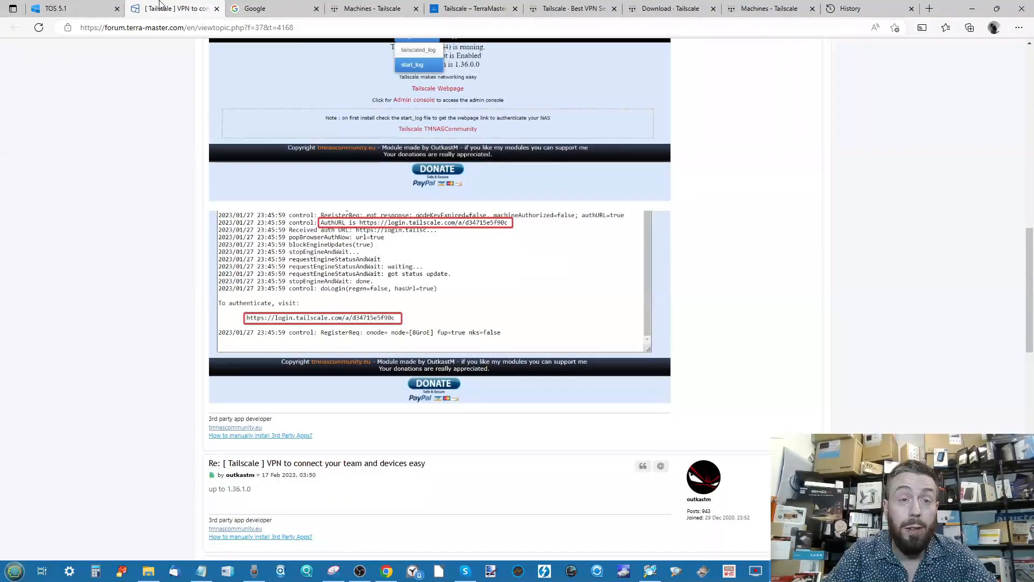
click(59, 8)
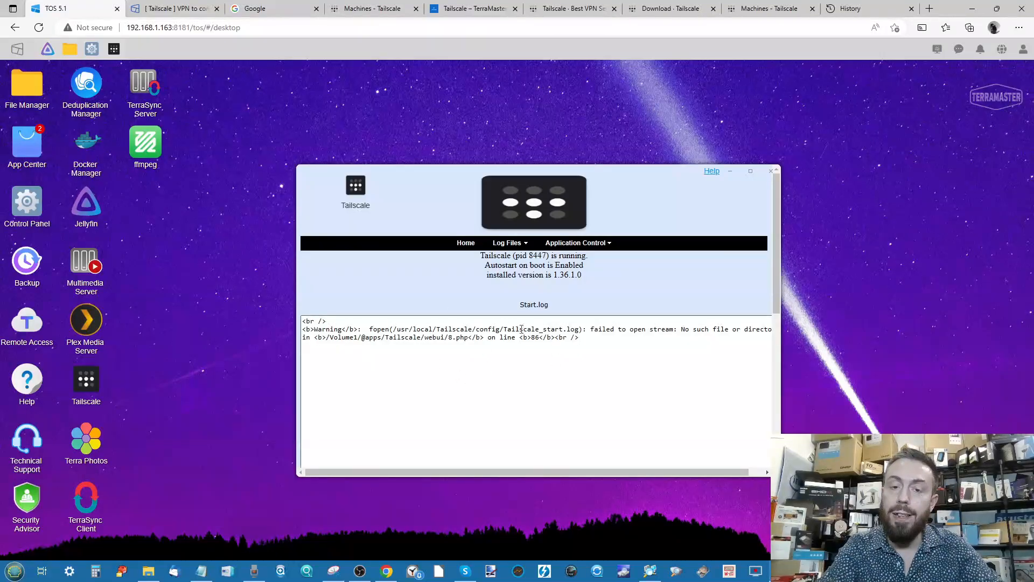
click(506, 243)
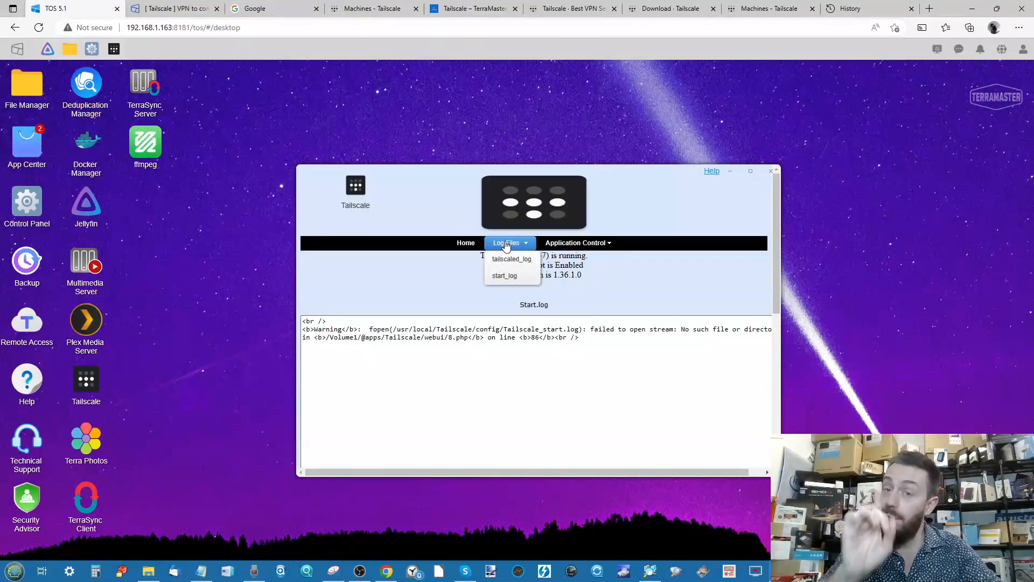
mouse_move(511, 259)
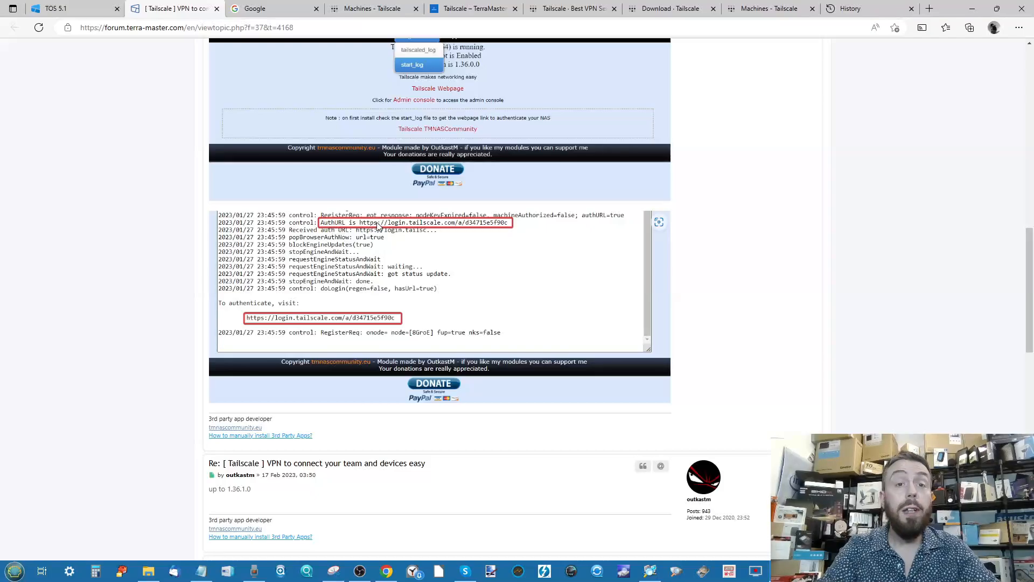
Follow the NAS authentication link and sign in to Tailscale with the first Google account
click(264, 9)
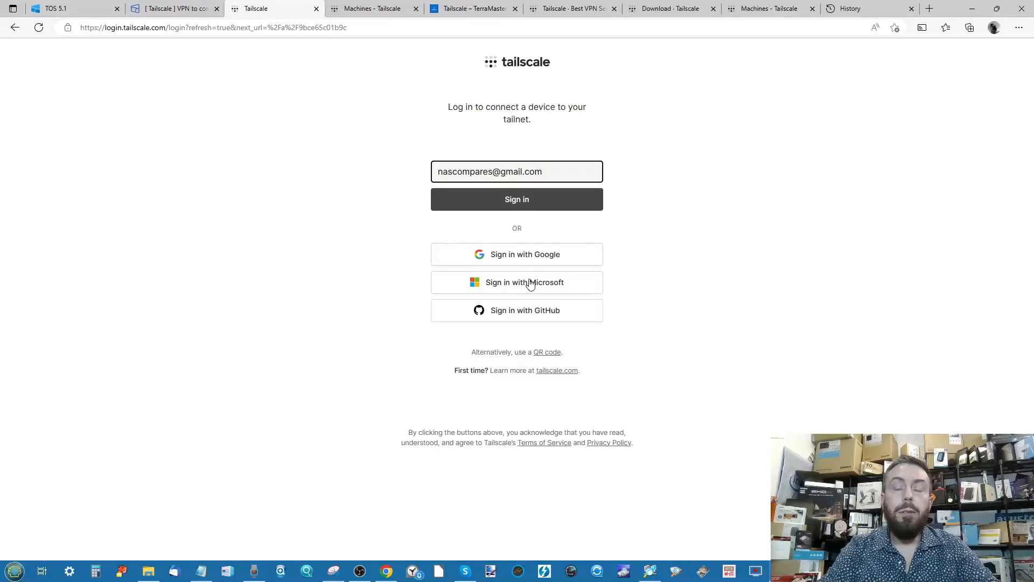
click(516, 254)
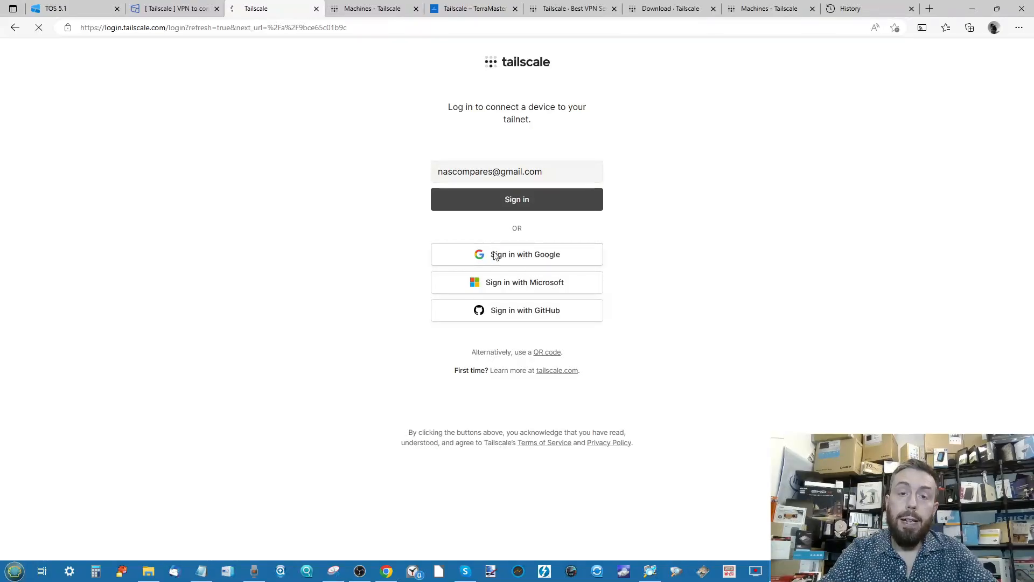
click(516, 254)
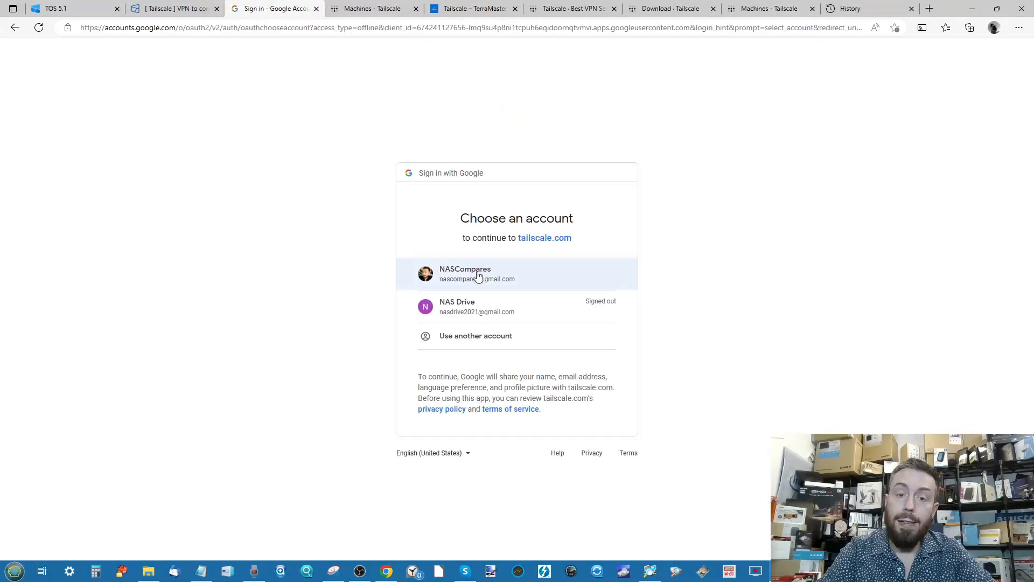
click(478, 274)
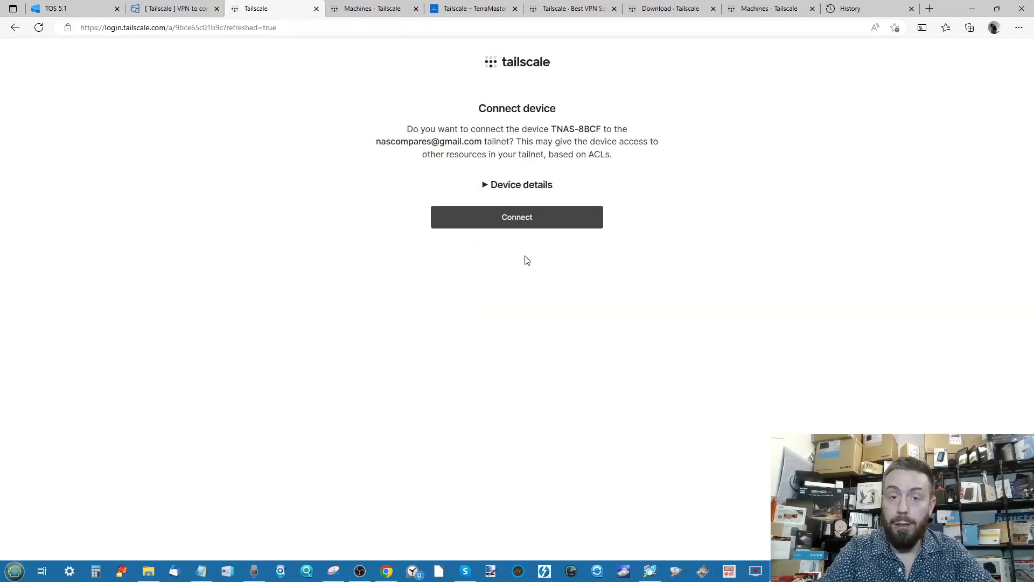
mouse_move(295, 71)
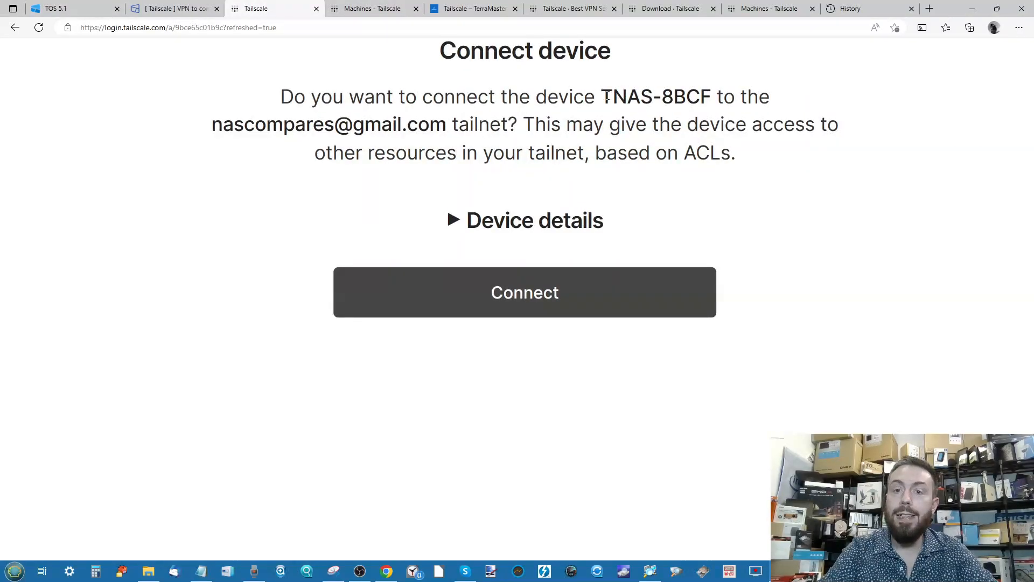
Approve connecting device TNAS-8BCF to the tailnet on the Connect device page
click(65, 8)
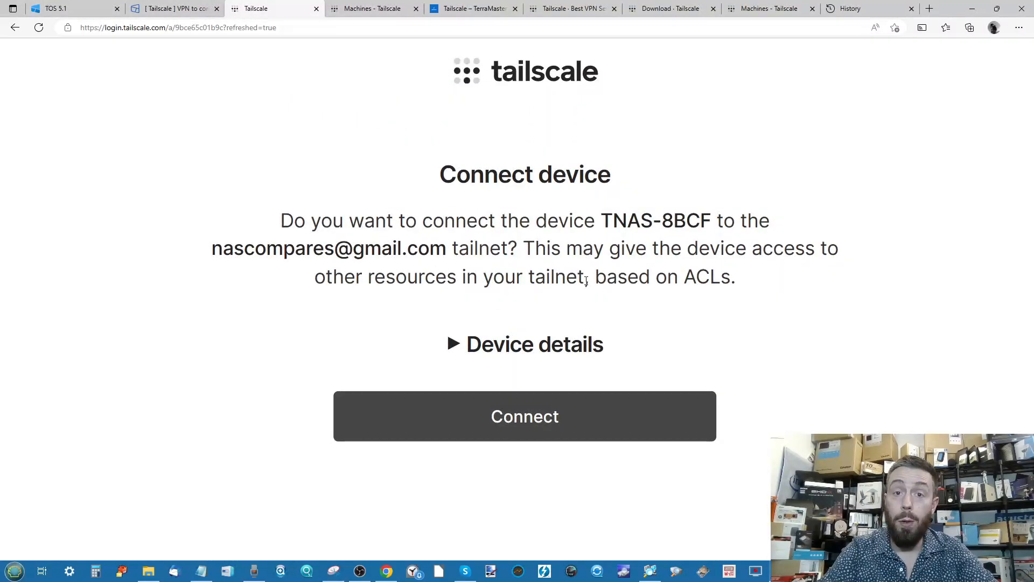
click(524, 416)
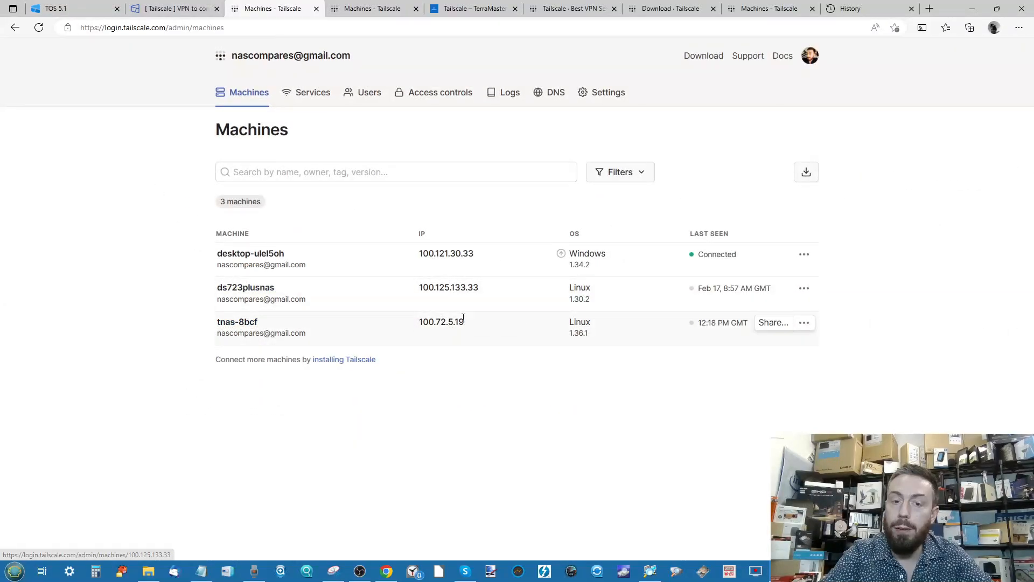
mouse_move(443, 325)
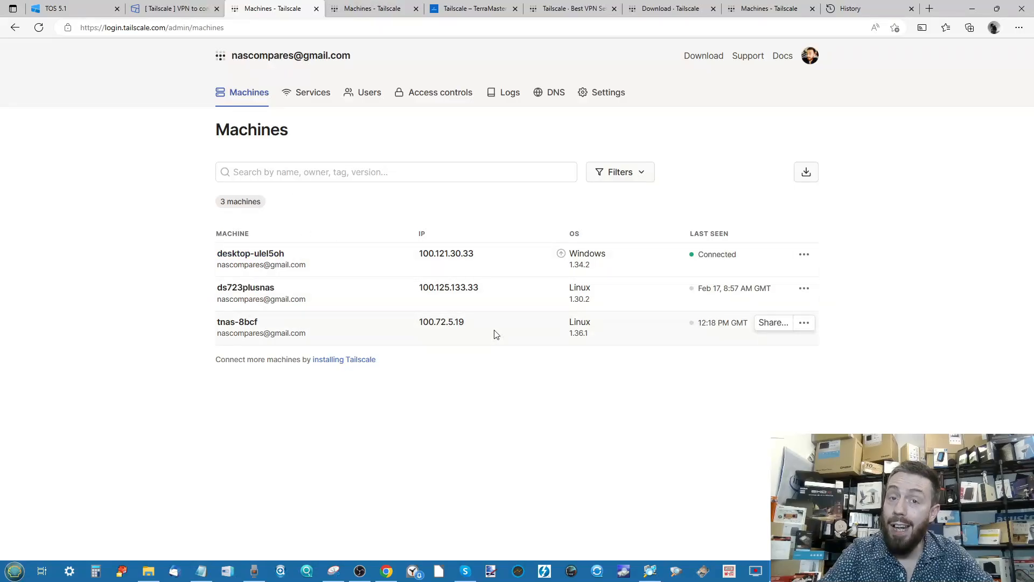
mouse_move(356, 155)
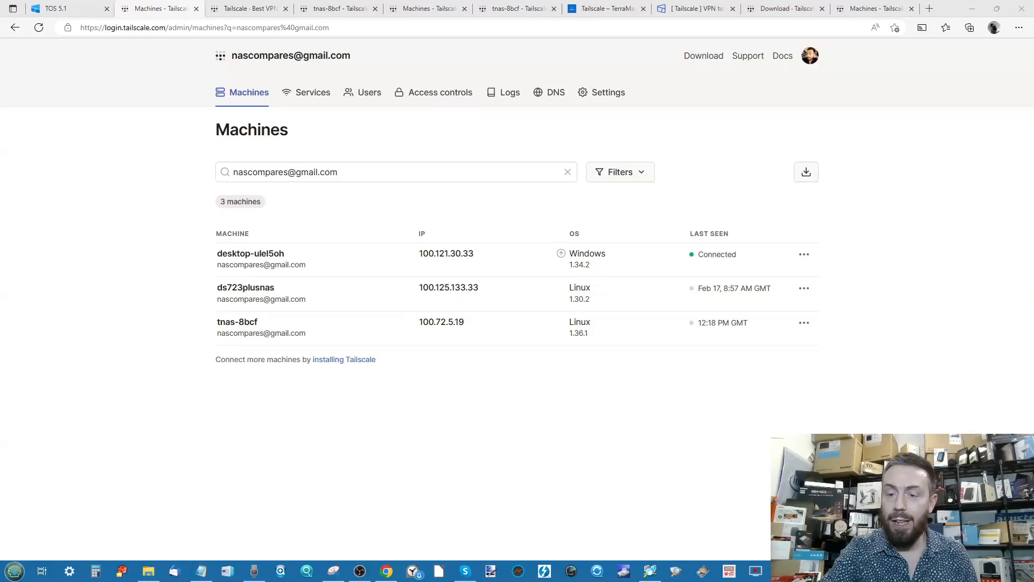
mouse_move(634, 474)
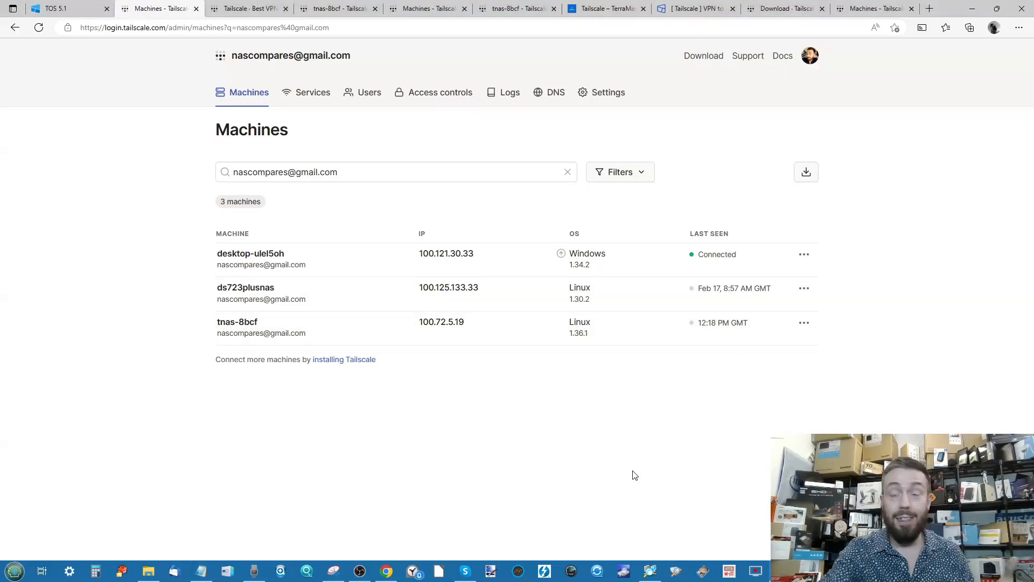
mouse_move(509, 242)
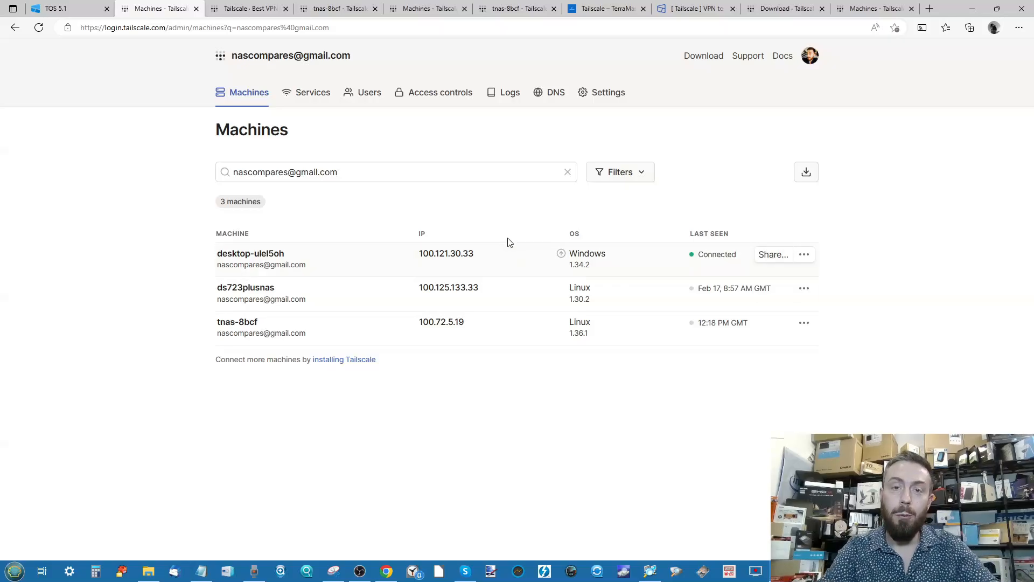
Review the Machines list showing tnas-8bcf at 100.72.5.19 running Linux 1.36.1
click(247, 9)
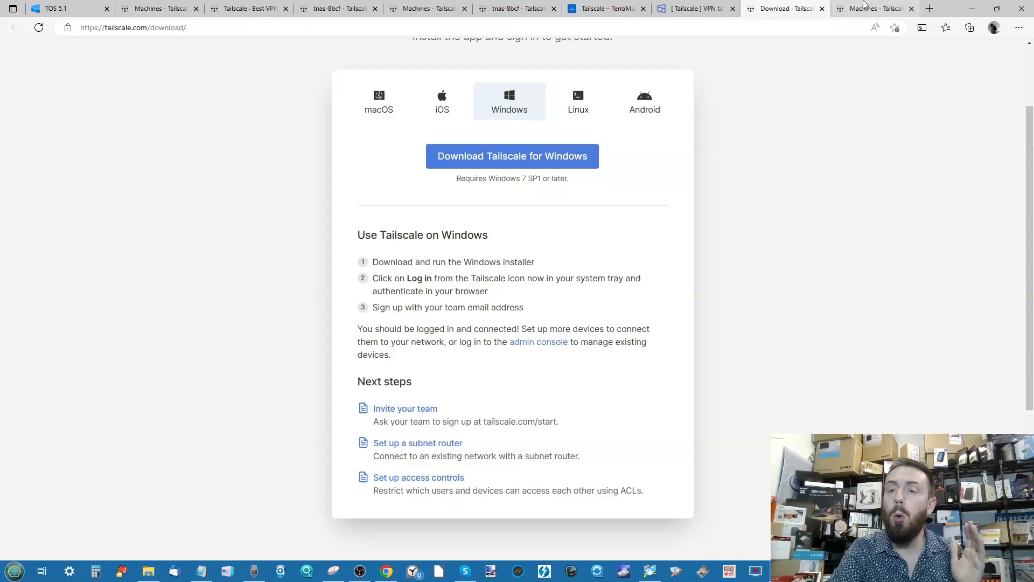
View the Tailscale pricing plans in a new tab from the Download page, then return to the NAS desktop
click(695, 9)
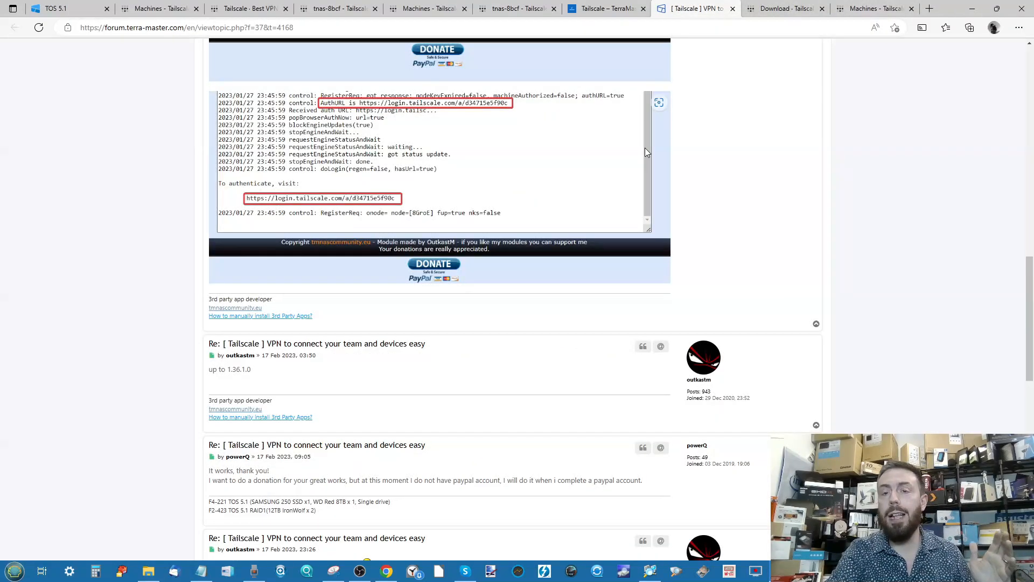
click(784, 9)
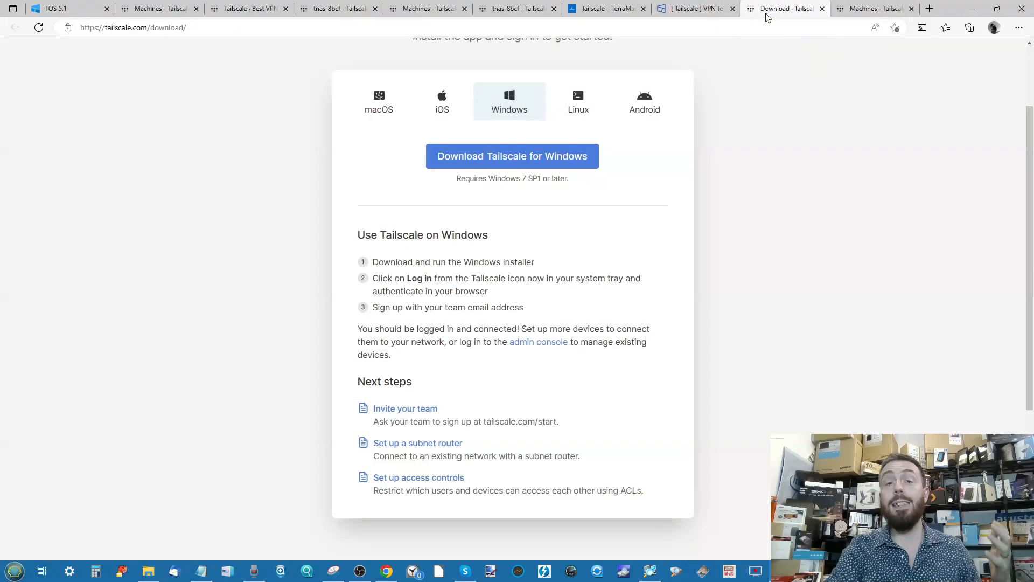
scroll(up, 3)
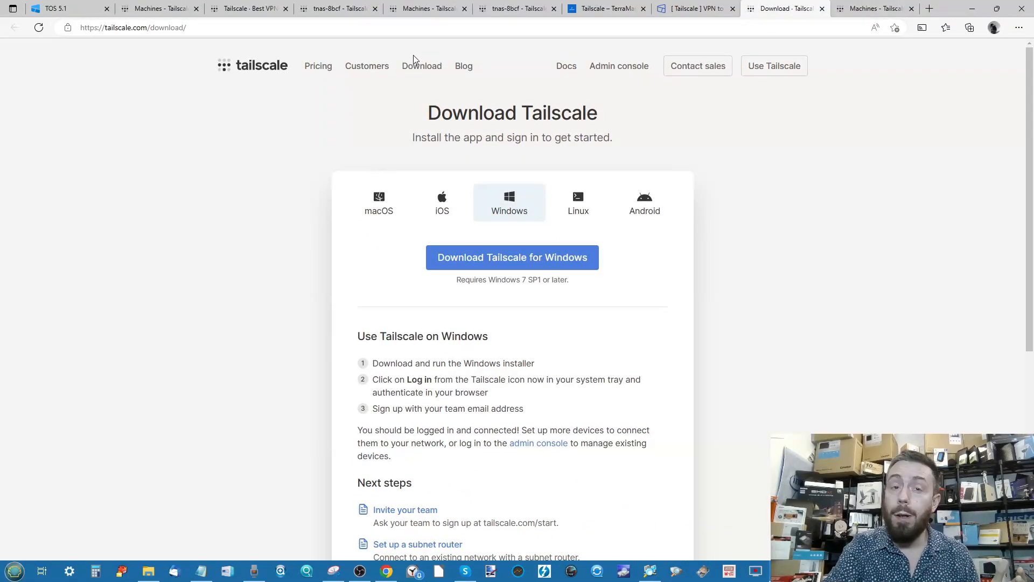
right_click(318, 66)
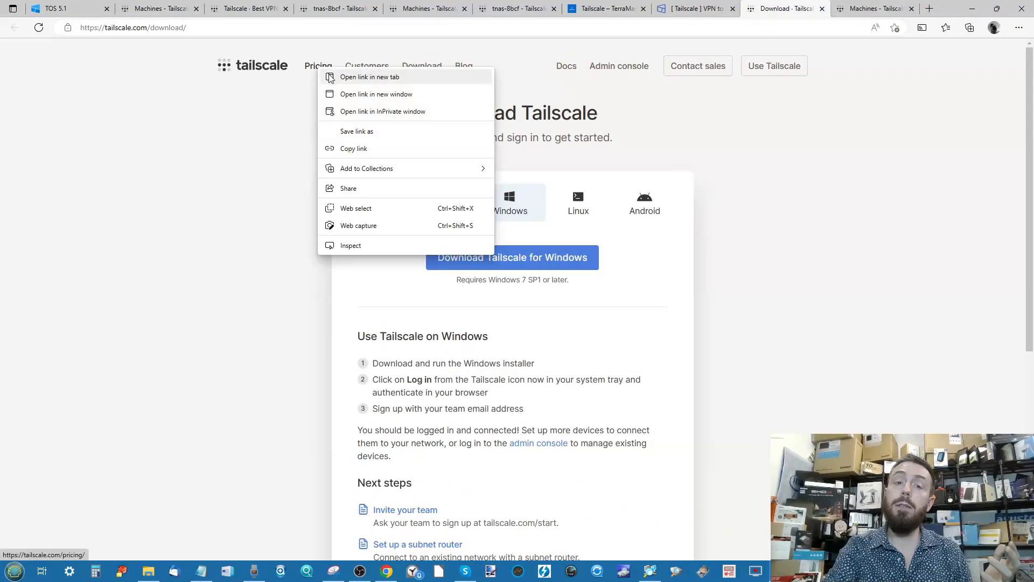
click(370, 77)
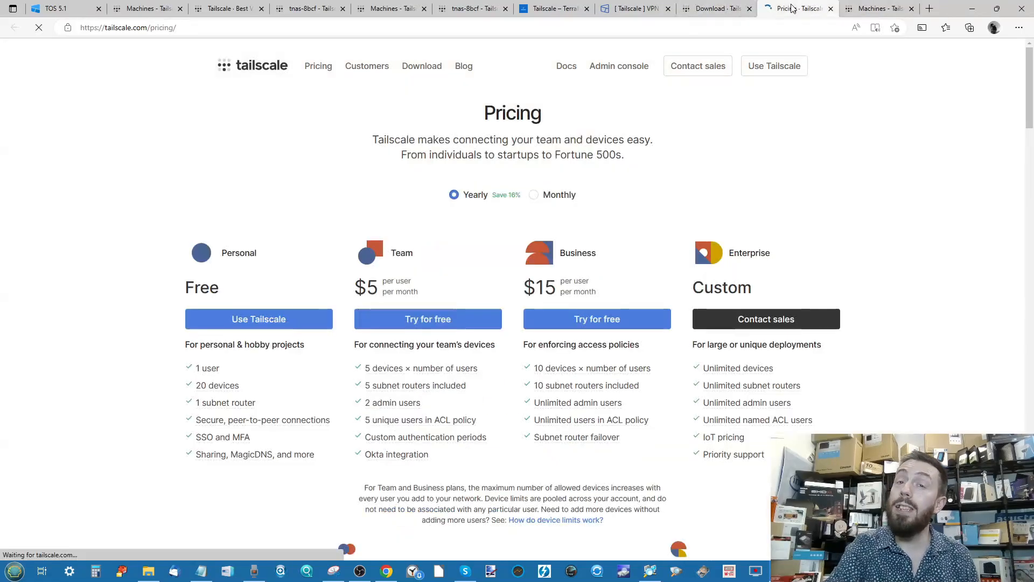
scroll(down, 3)
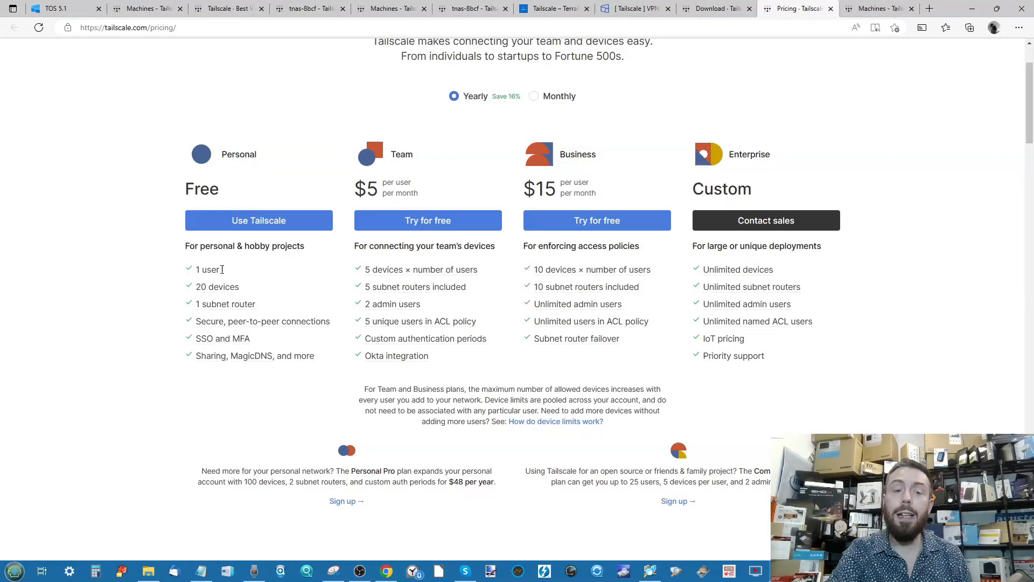
mouse_move(572, 317)
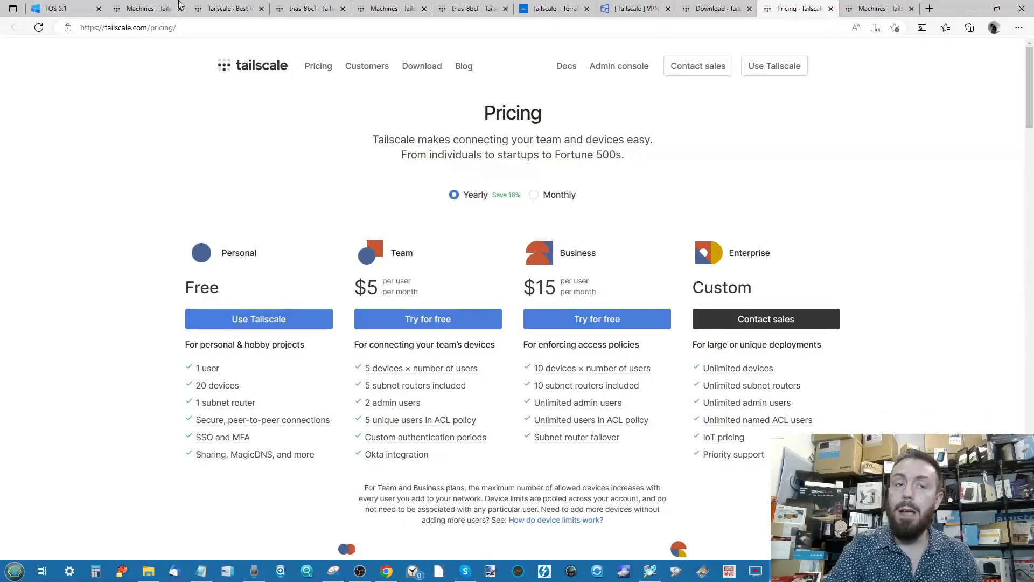
click(59, 8)
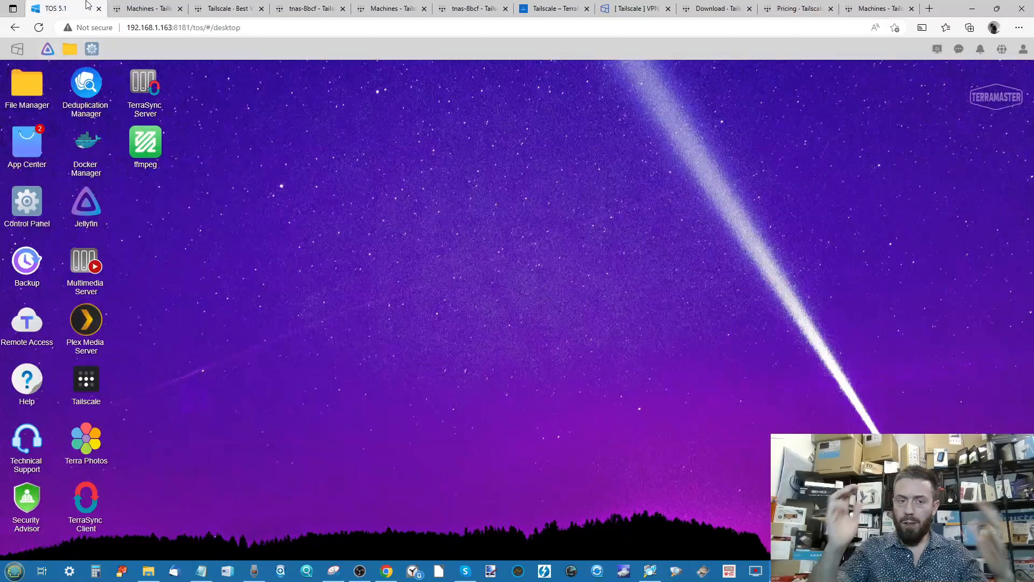